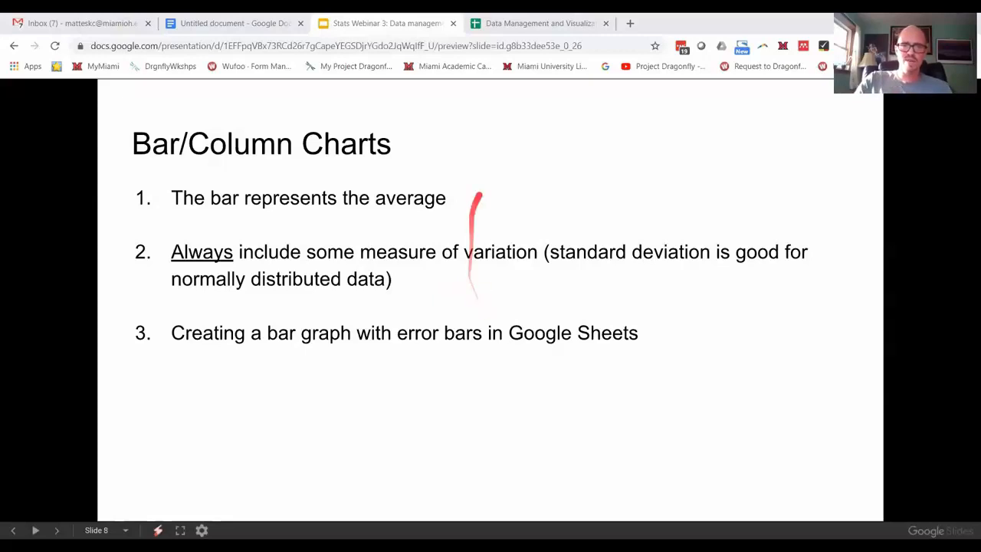
Step: Switch from the Slides presentation to the Data Management and Visualization spreadsheet
left_click(539, 23)
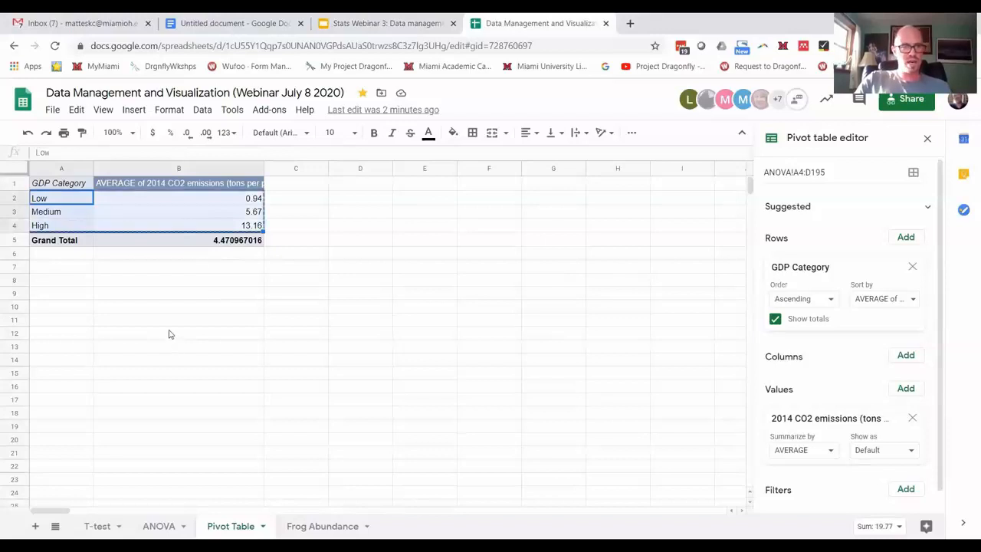
Step: Paste the copied pivot averages into B9 as values only
left_click(179, 293)
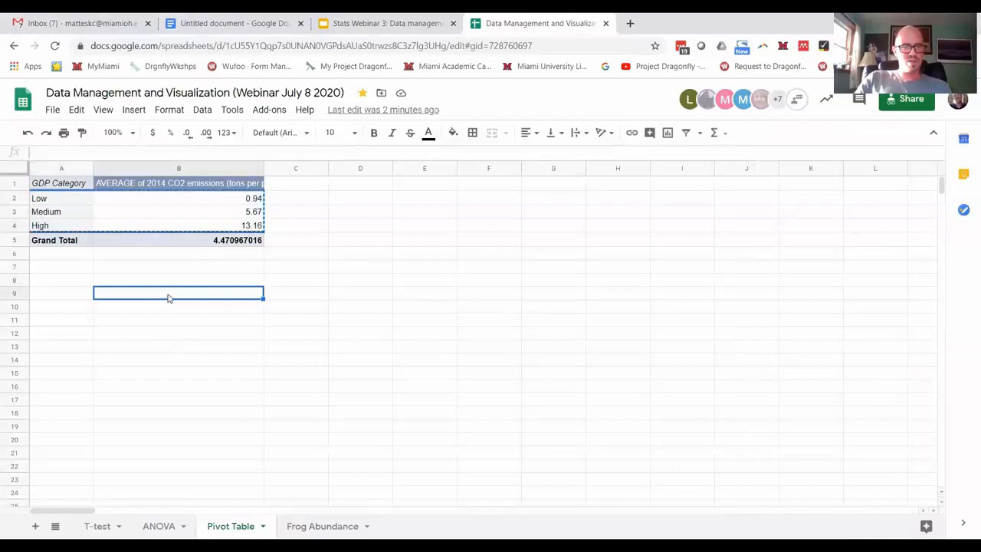
right_click(179, 293)
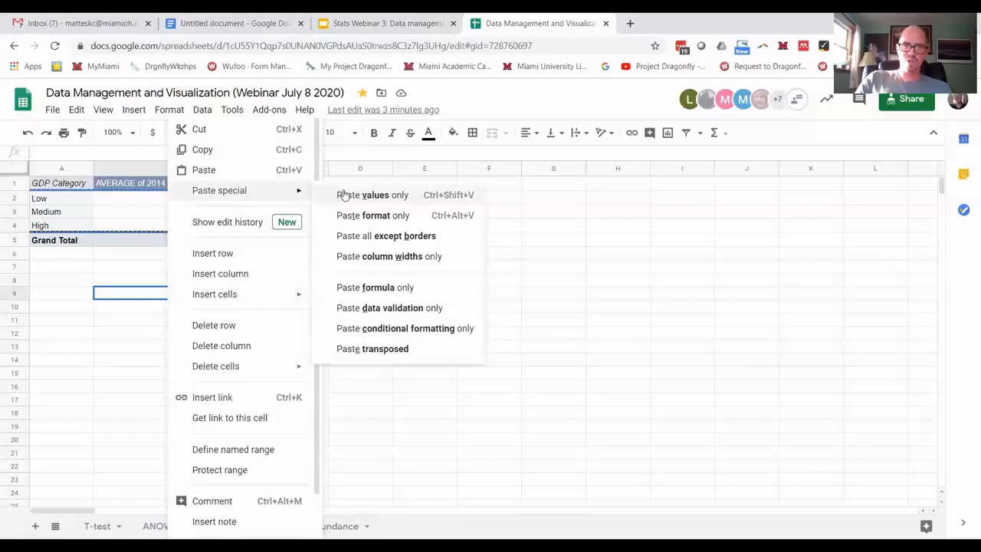
left_click(371, 195)
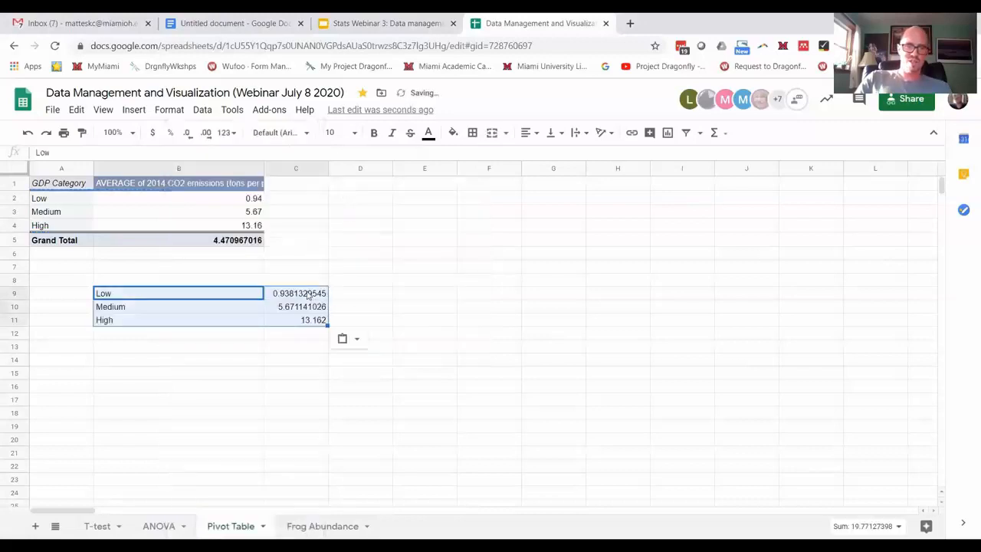
Step: Round the pasted averages to two decimals and copy the CO2 header into C8
left_click(296, 293)
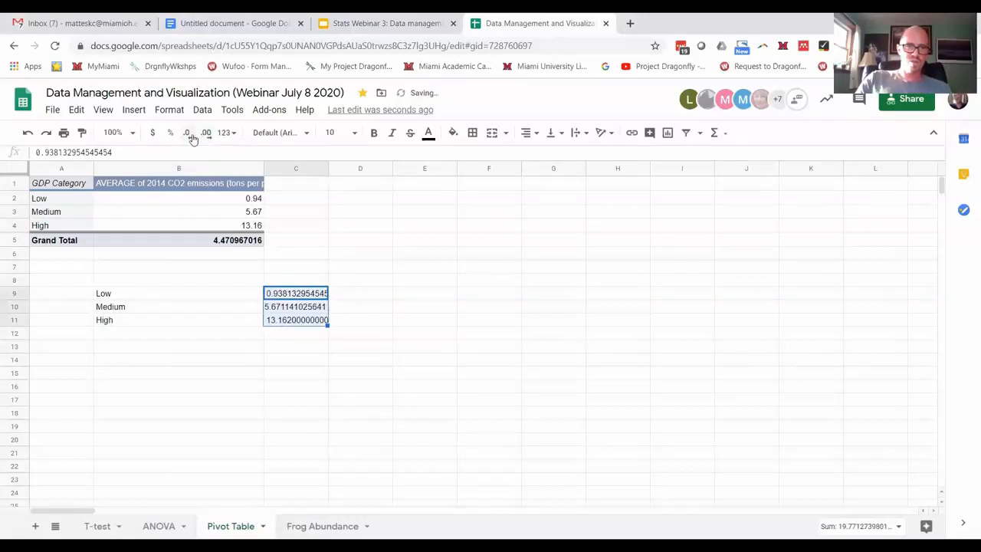
left_click(187, 132)
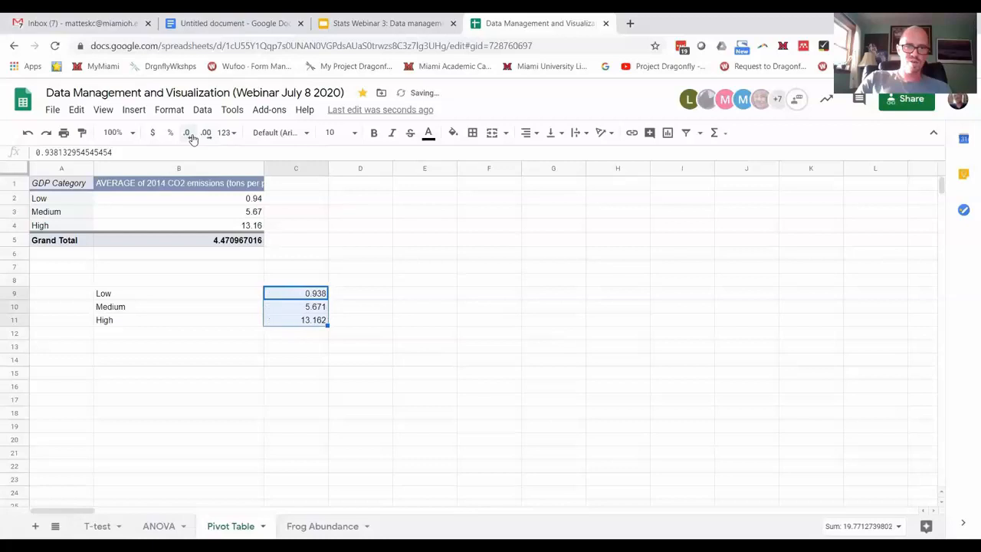
left_click(188, 133)
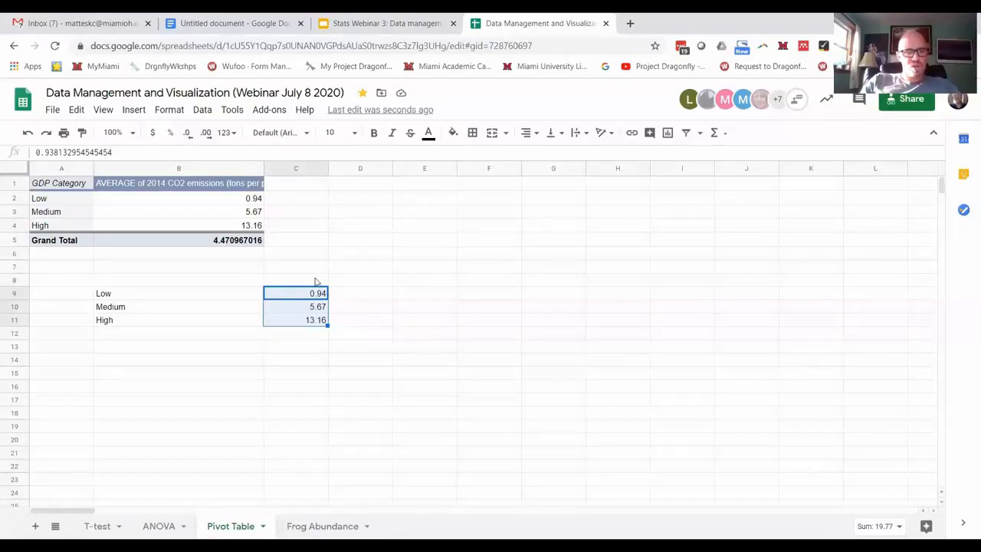
left_click(178, 182)
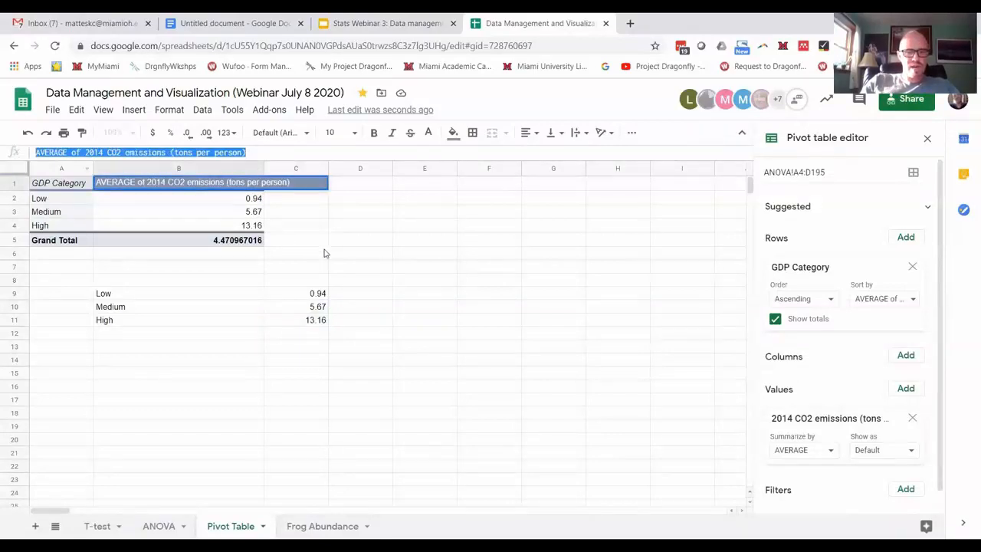
left_click(295, 279)
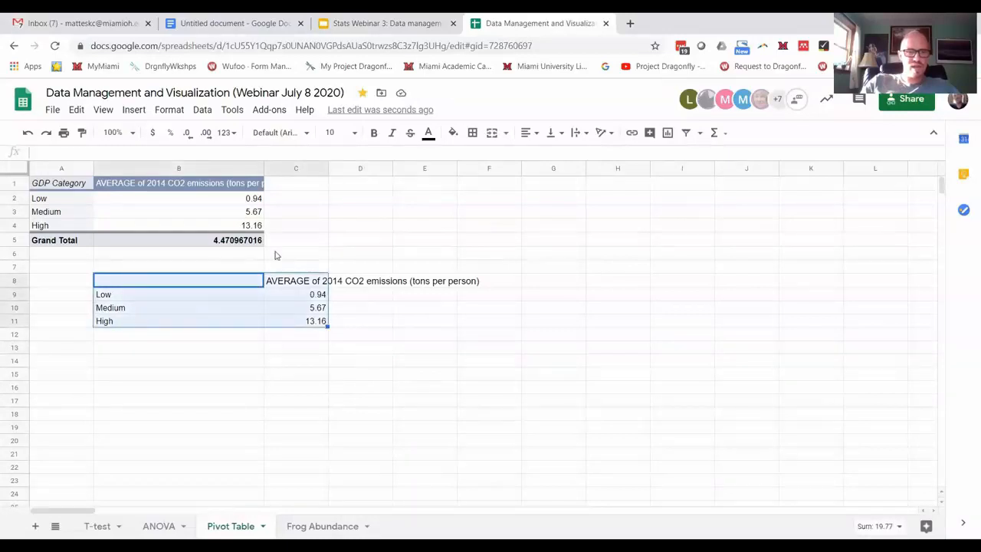
Step: Insert a chart of the copied values, move it beside the data, and make it a column chart
left_click(133, 109)
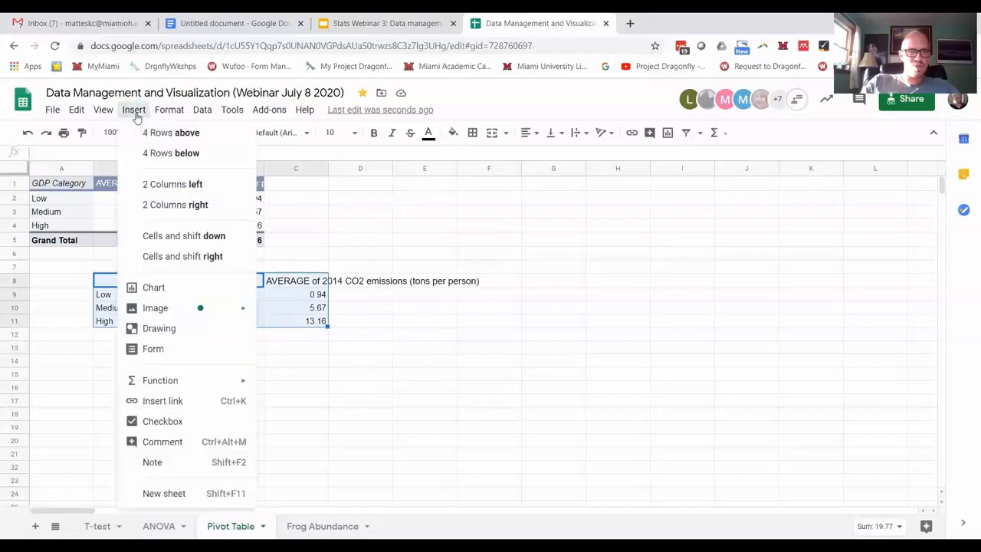
mouse_move(154, 287)
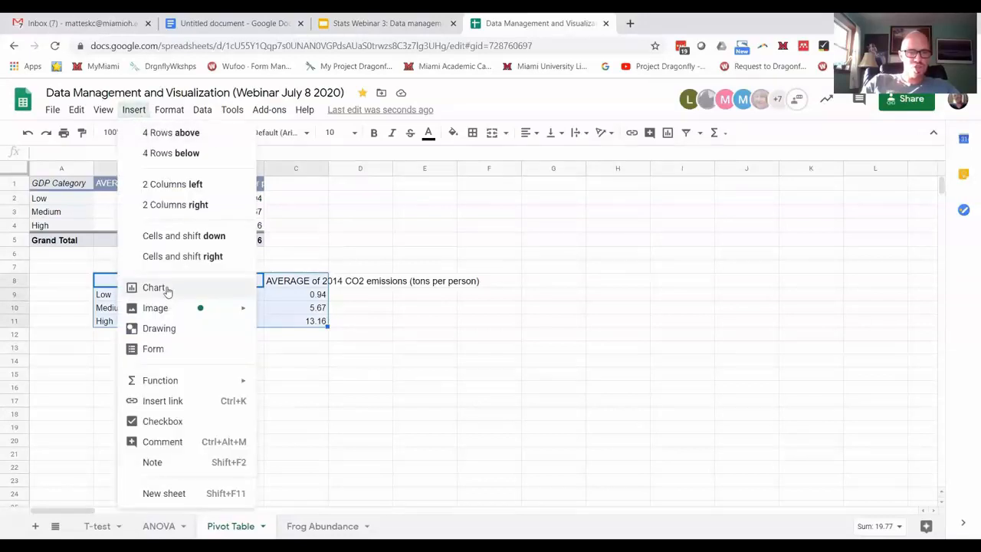
left_click(154, 287)
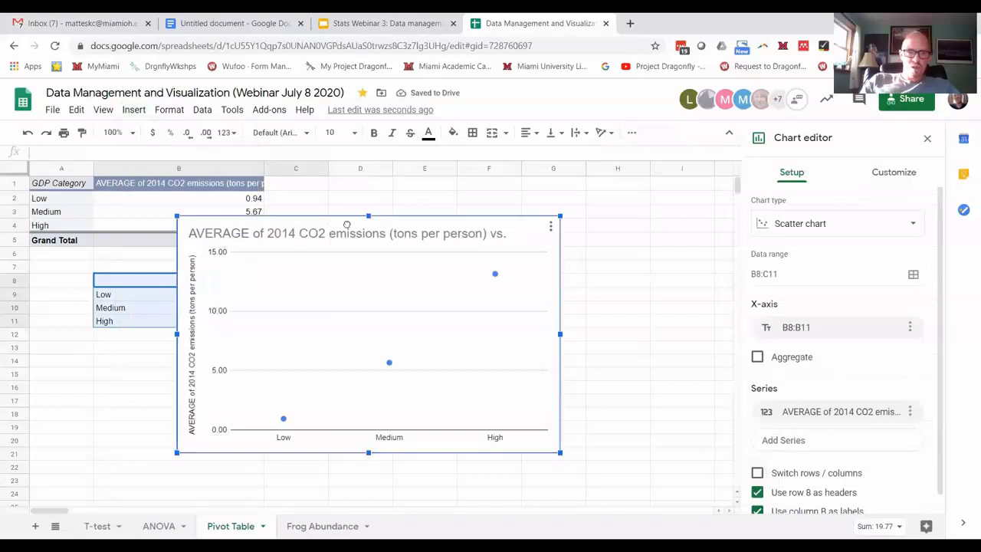
left_click_drag(346, 233, 504, 198)
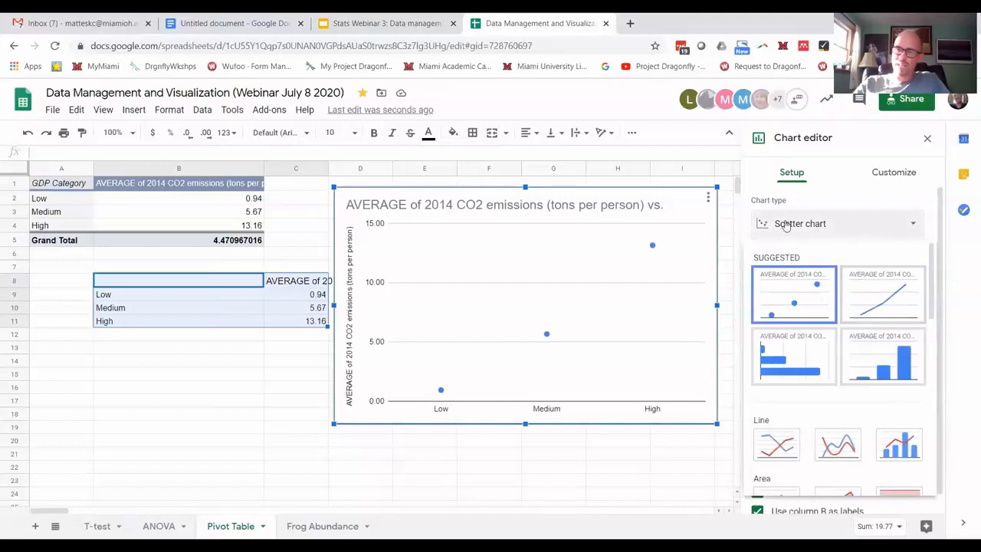
scroll("down", 3)
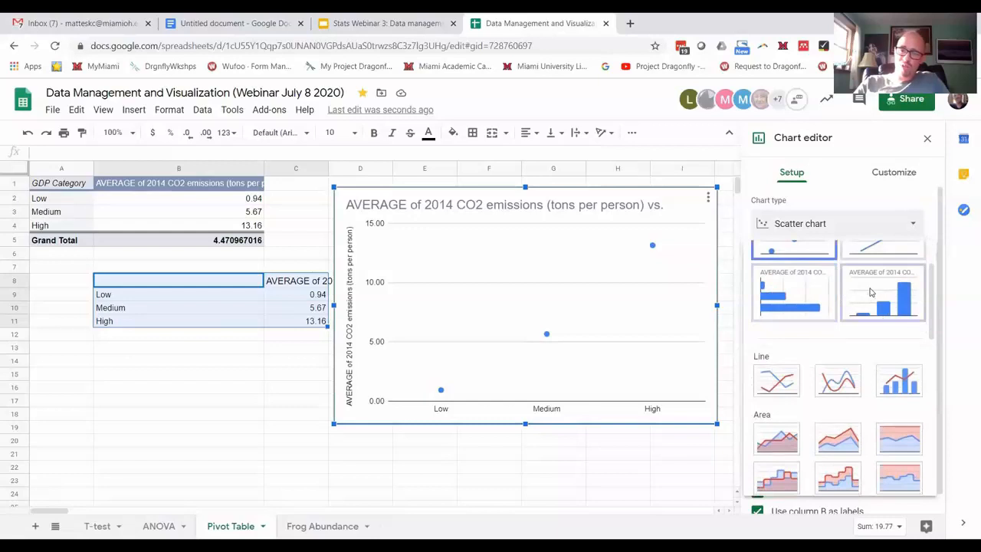
left_click(882, 293)
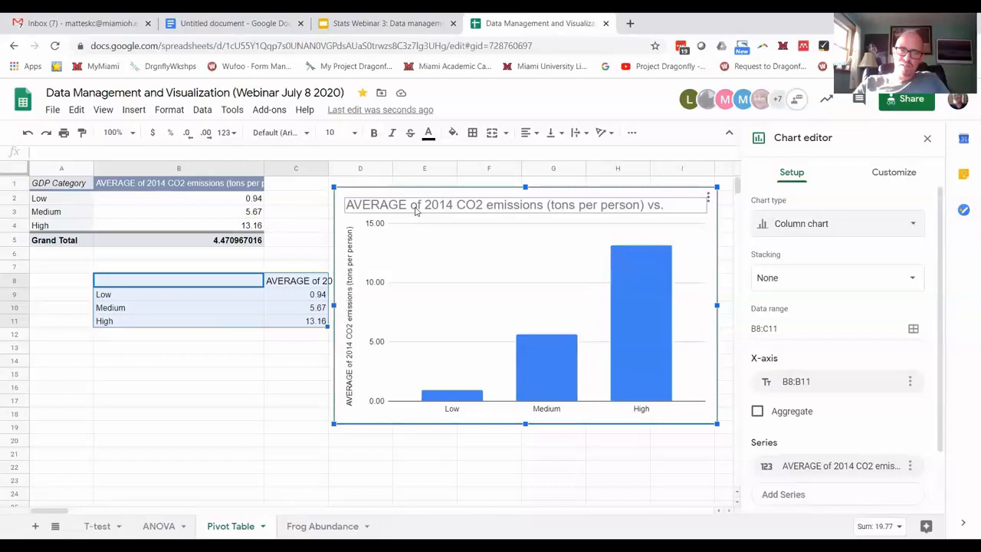
Step: Delete the long default title from the column chart
left_click(894, 171)
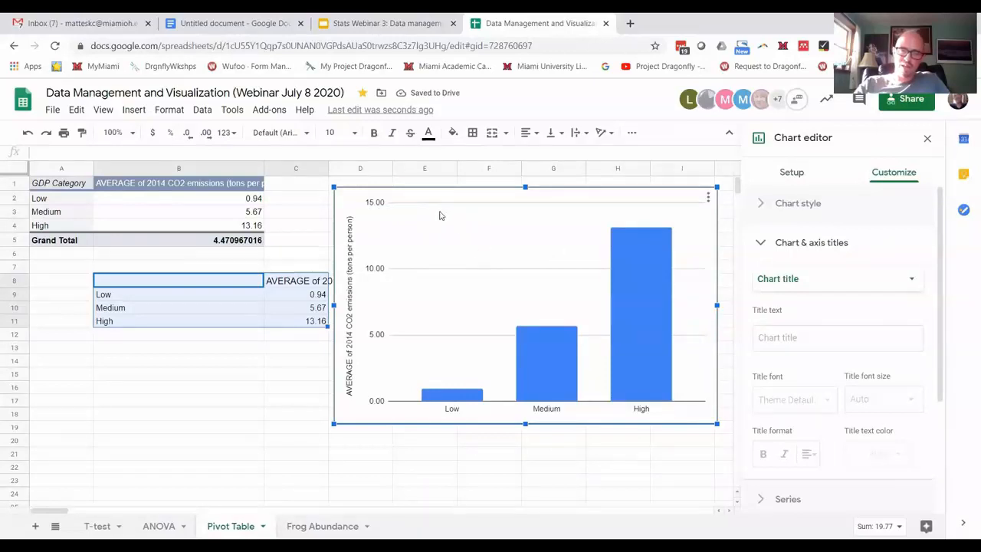
mouse_move(548, 225)
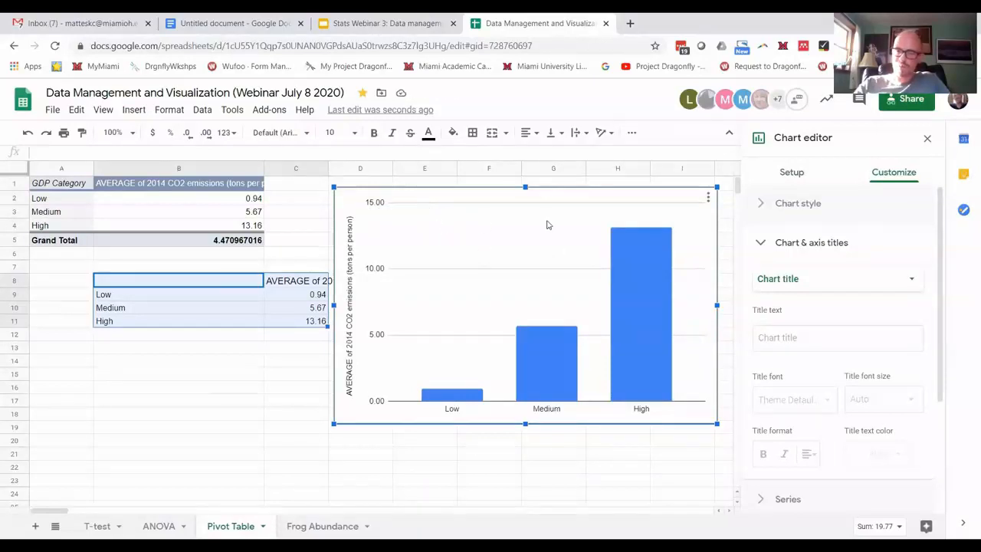
mouse_move(471, 385)
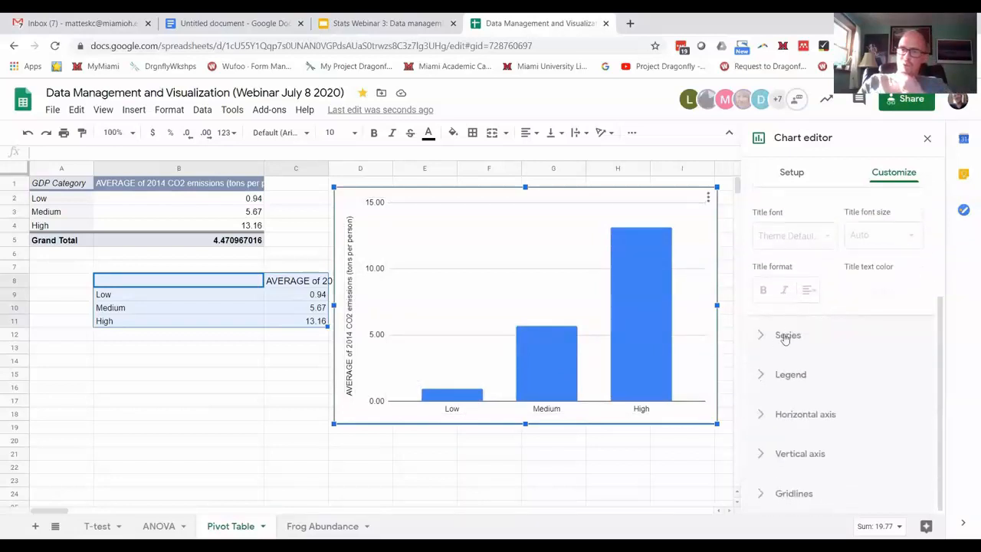
Step: Enable series error bars set to Standard Deviation with value 1
left_click(788, 335)
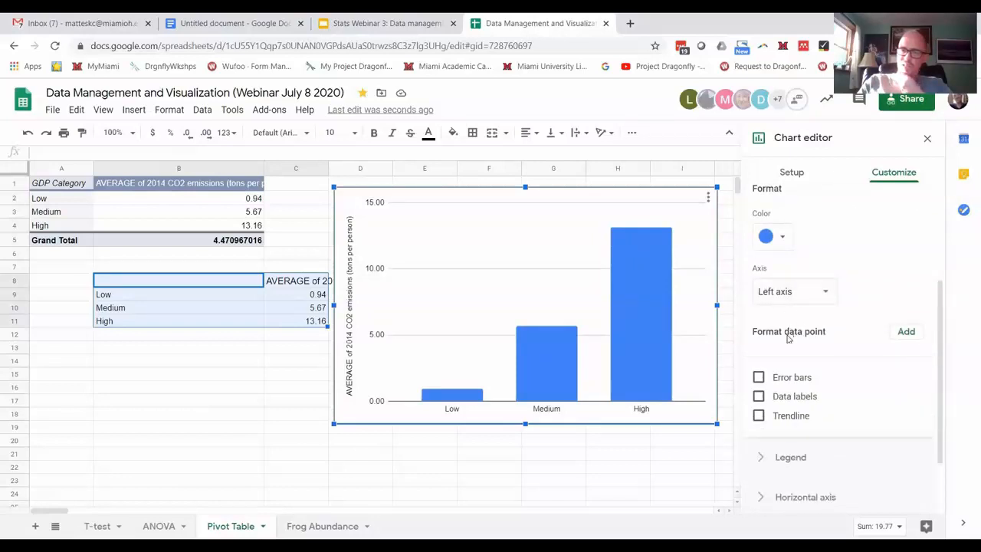
scroll("down", 3)
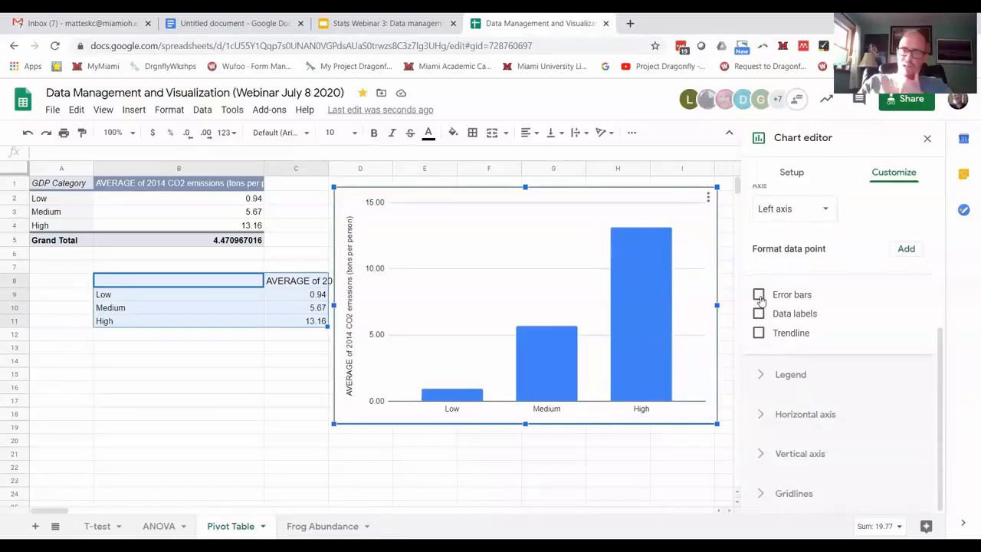
left_click(759, 294)
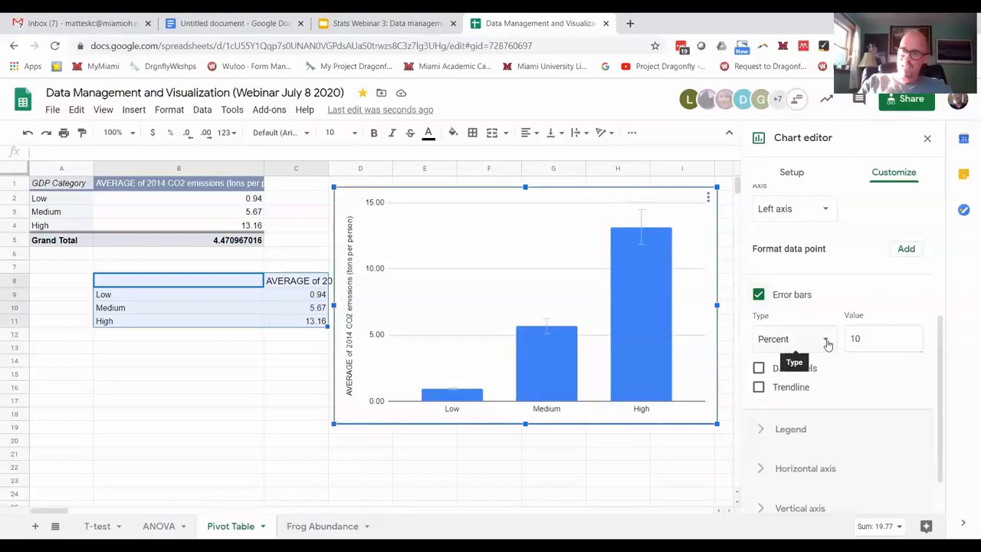
left_click(795, 339)
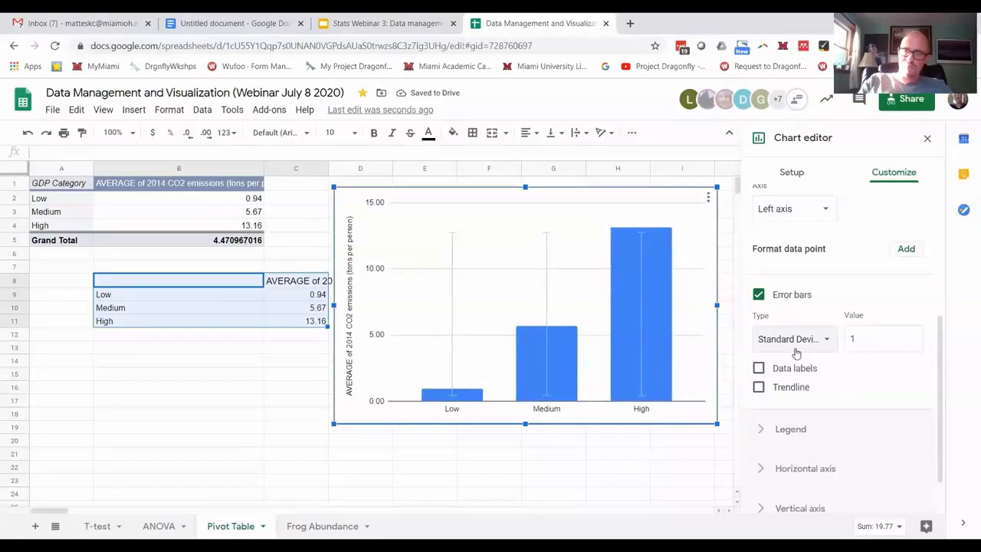
left_click(881, 338)
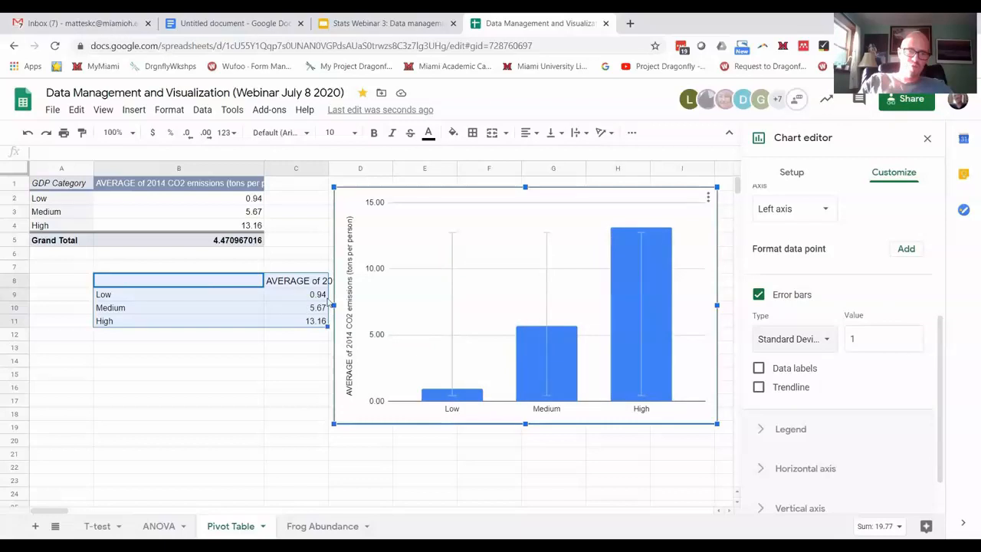
mouse_move(769, 309)
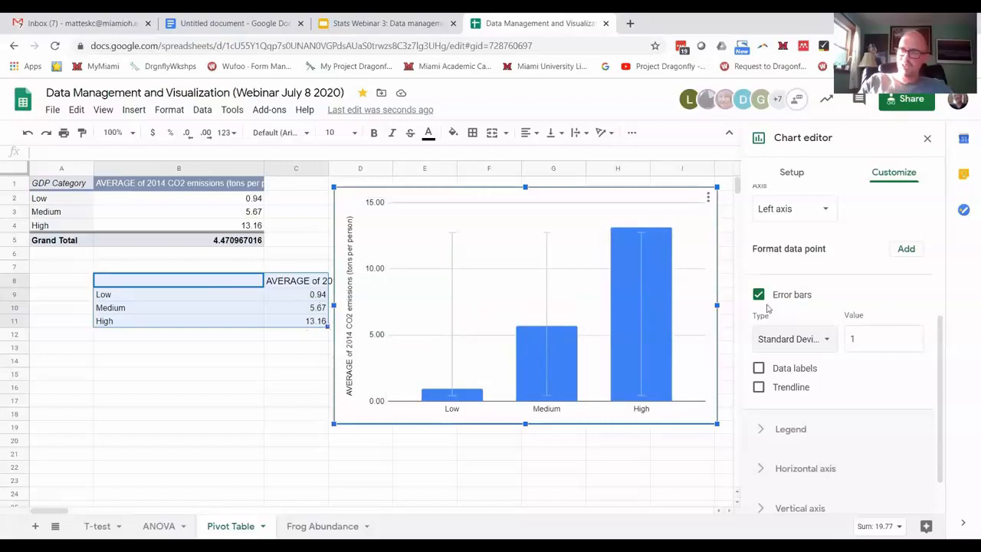
mouse_move(864, 378)
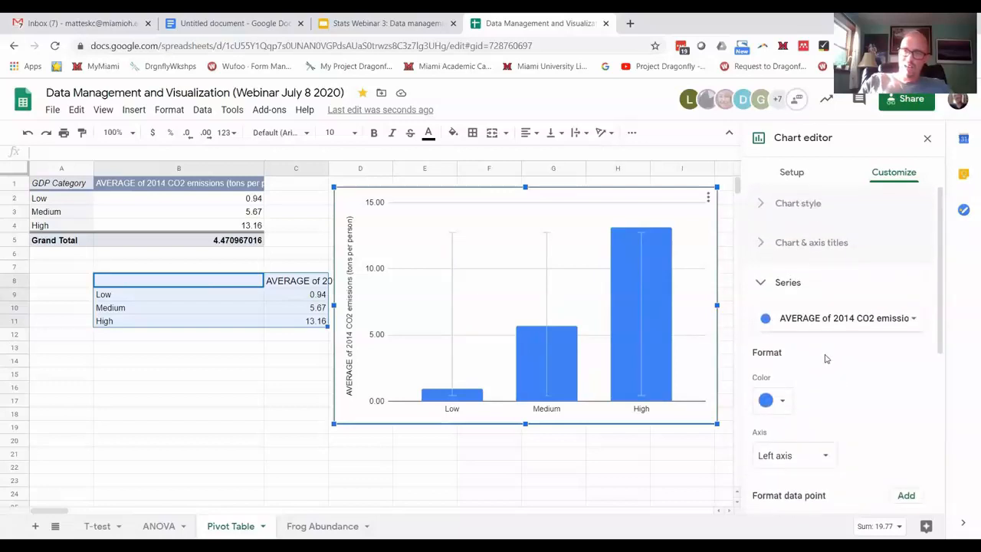
left_click(798, 203)
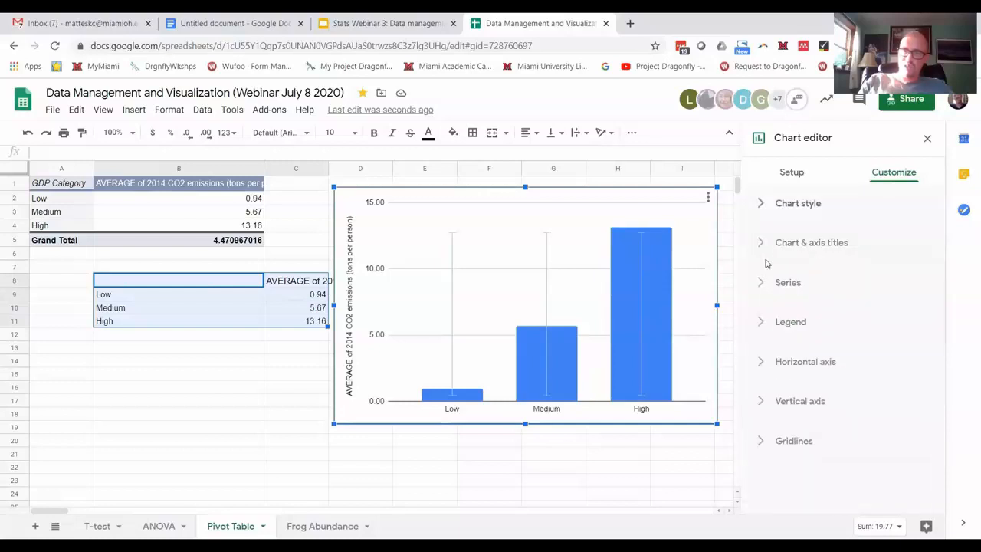
left_click(812, 242)
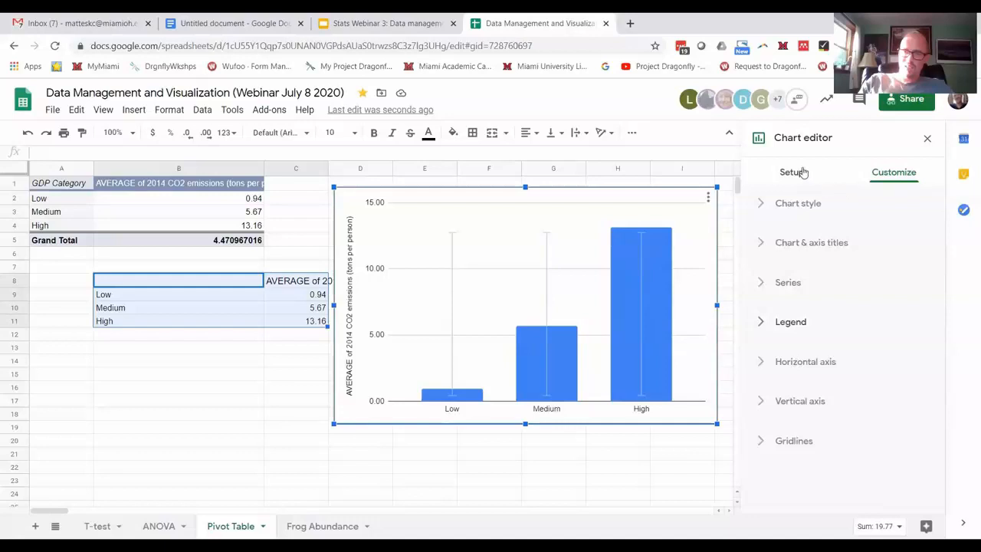
left_click(792, 172)
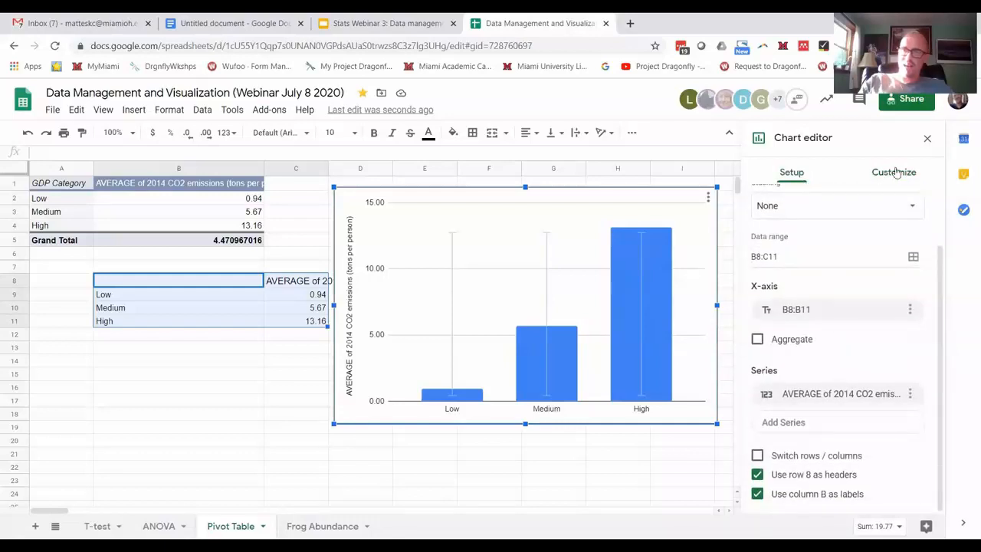
left_click(894, 172)
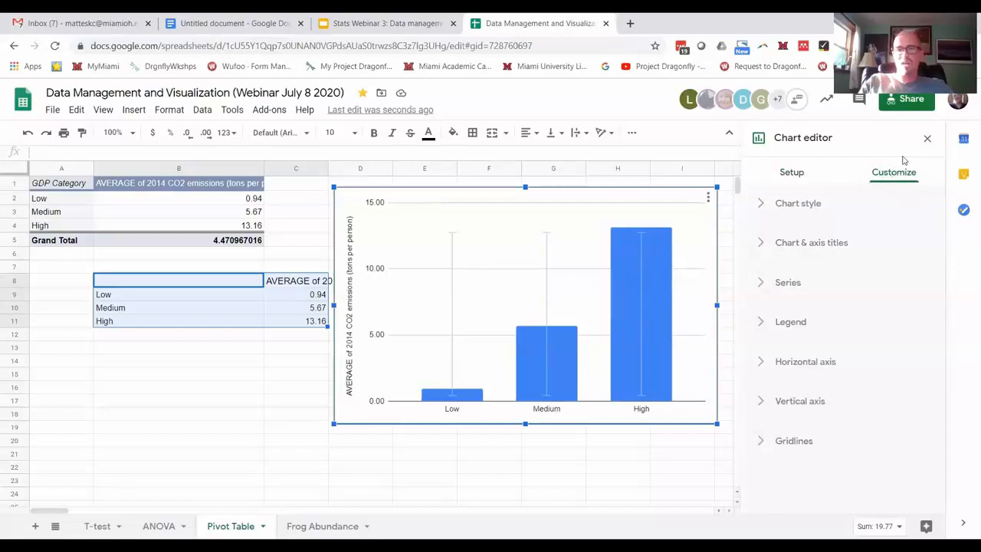
left_click(792, 172)
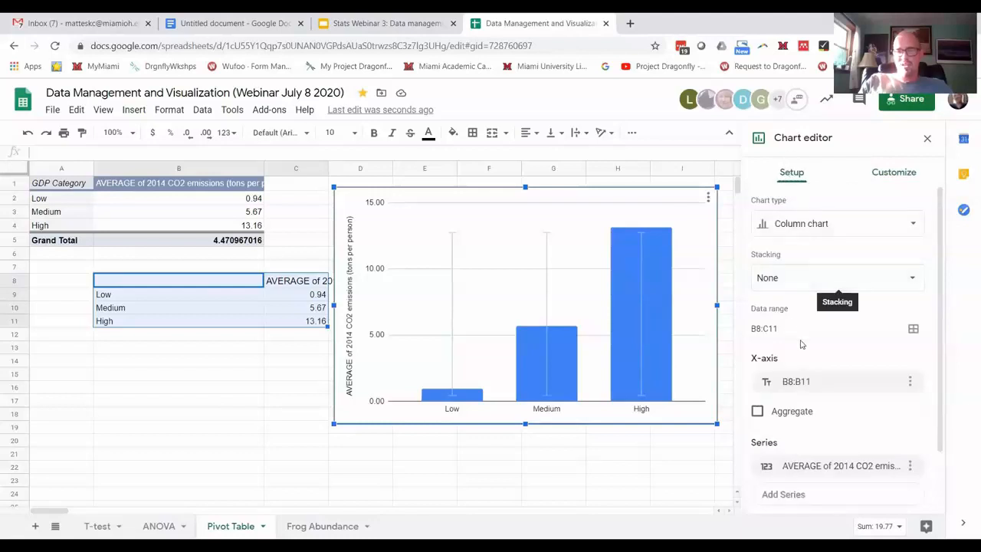
scroll("down", 3)
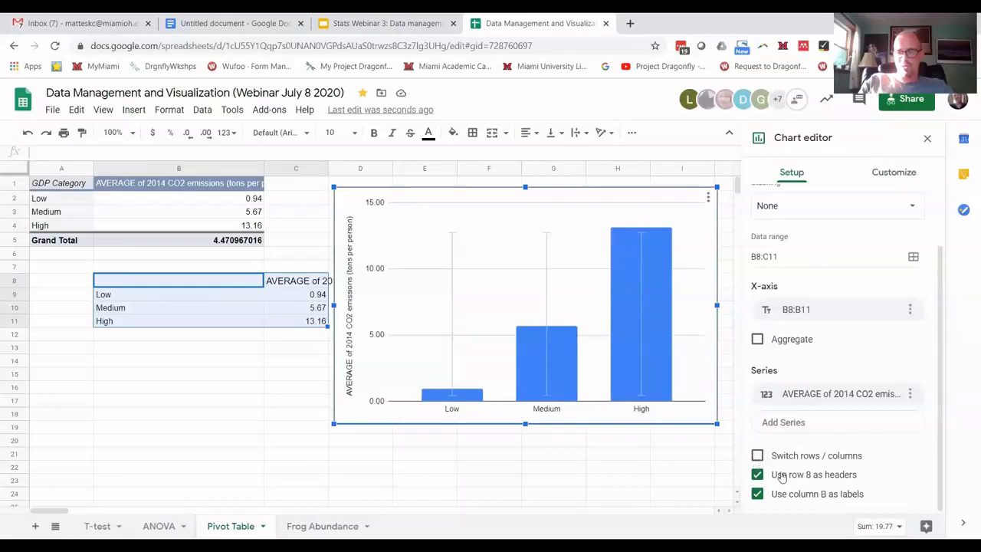
mouse_move(795, 462)
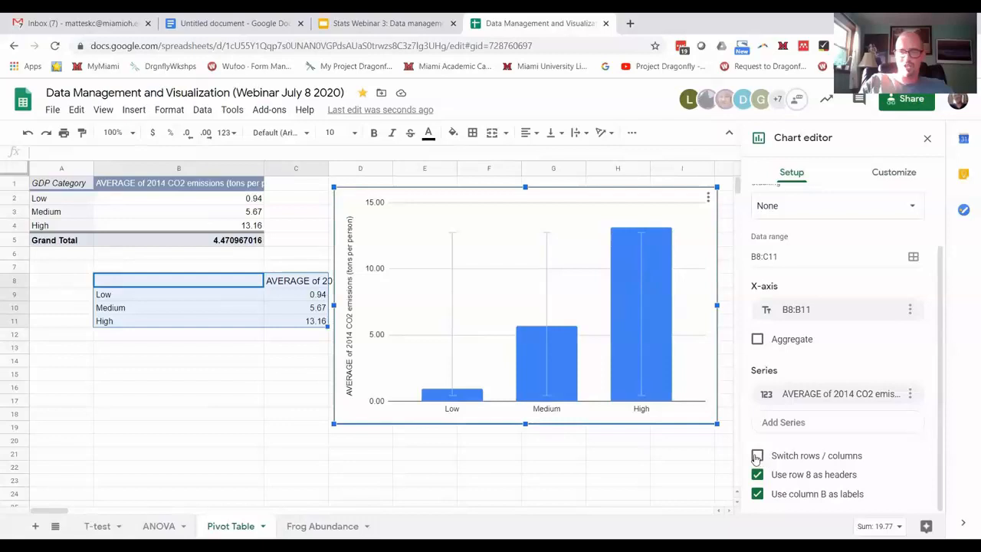
Step: Switch rows and columns so Low, Medium and High become separate series
left_click(757, 455)
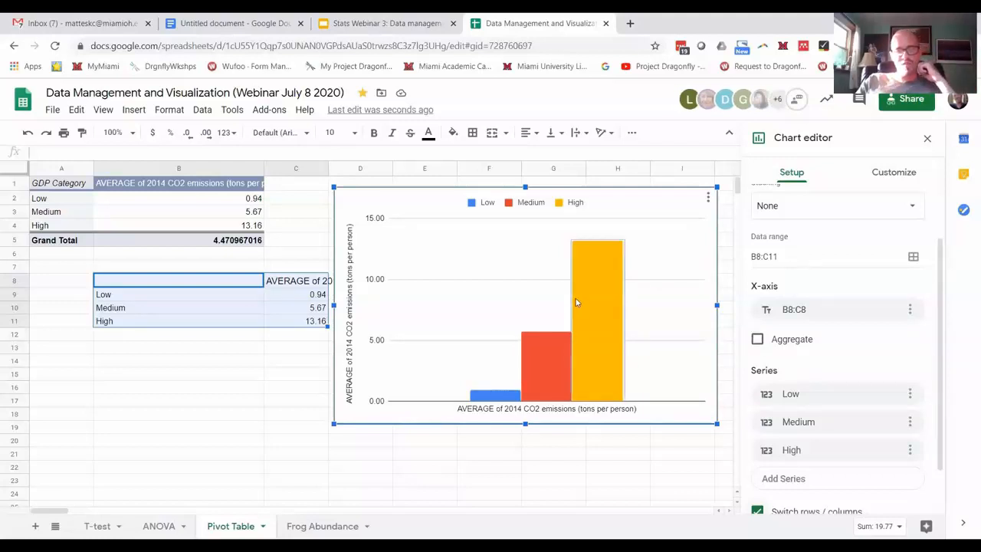
mouse_move(527, 382)
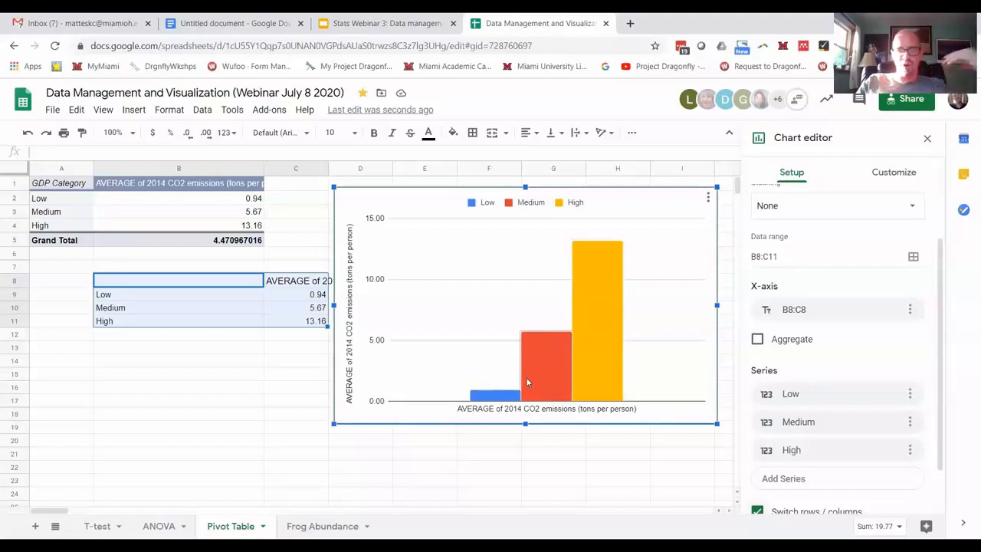
mouse_move(558, 361)
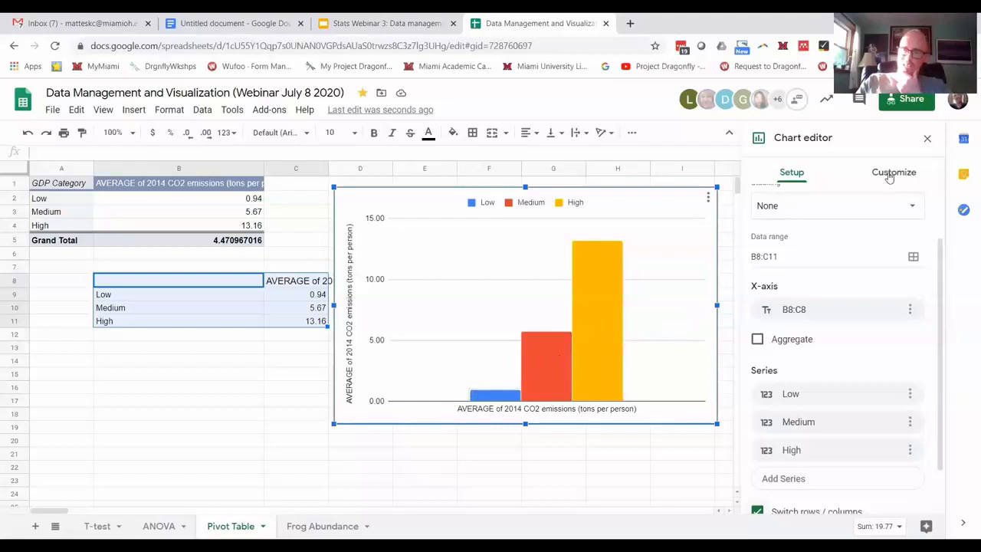
left_click(894, 172)
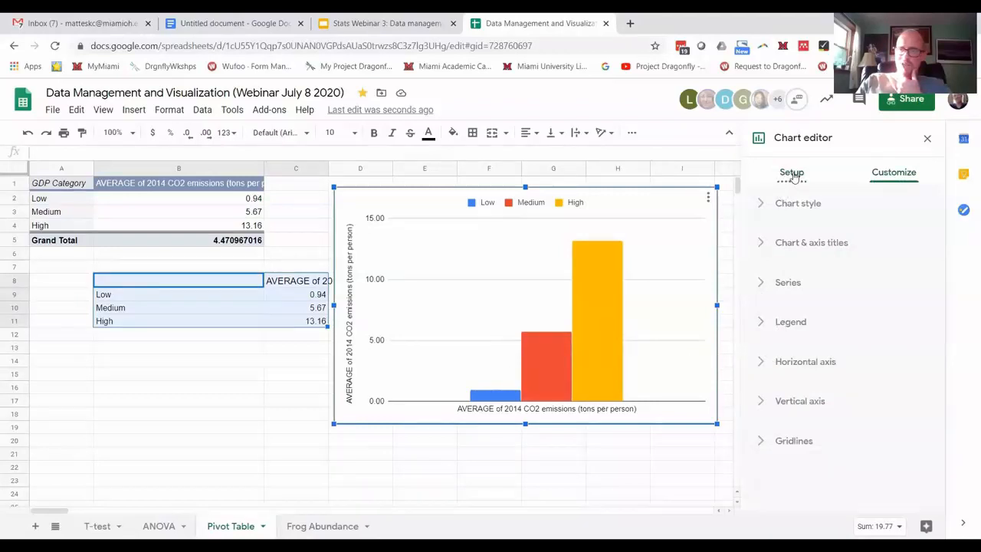
left_click(792, 172)
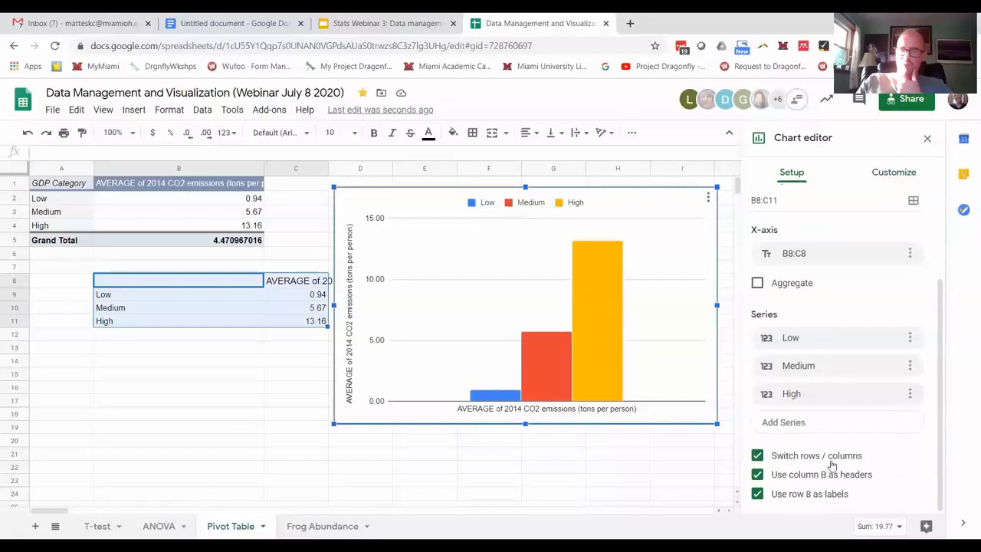
mouse_move(557, 354)
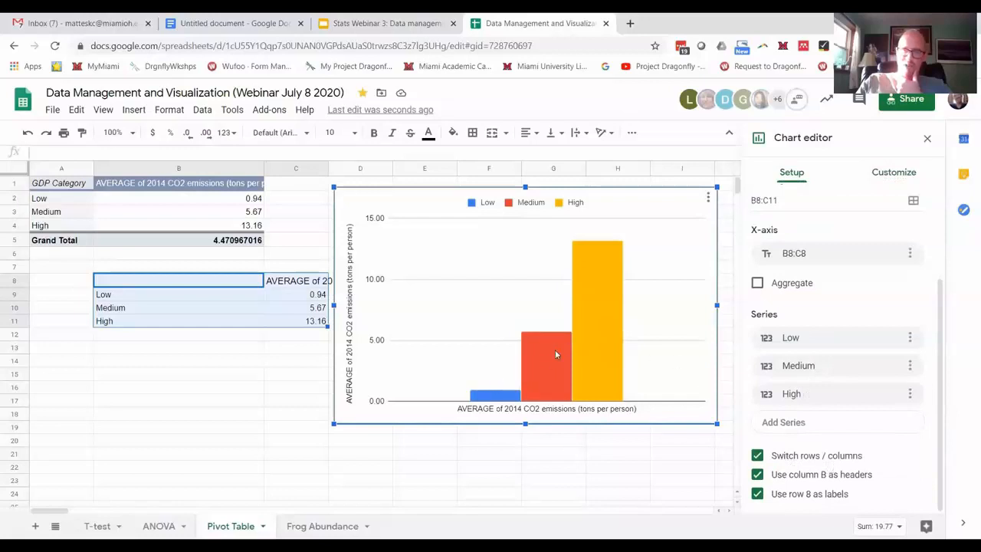
mouse_move(569, 382)
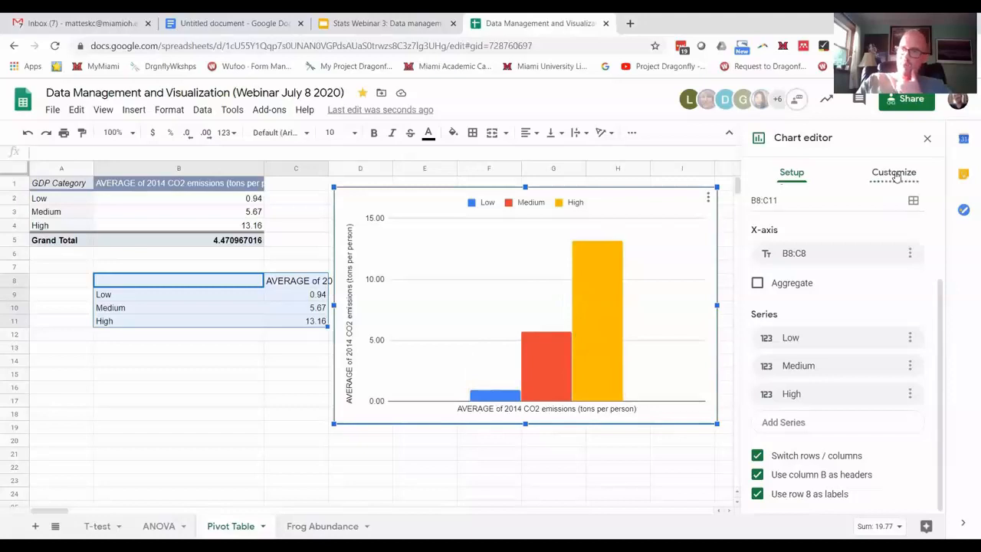
Step: Give the Low series constant error bars with a value of 10
left_click(894, 172)
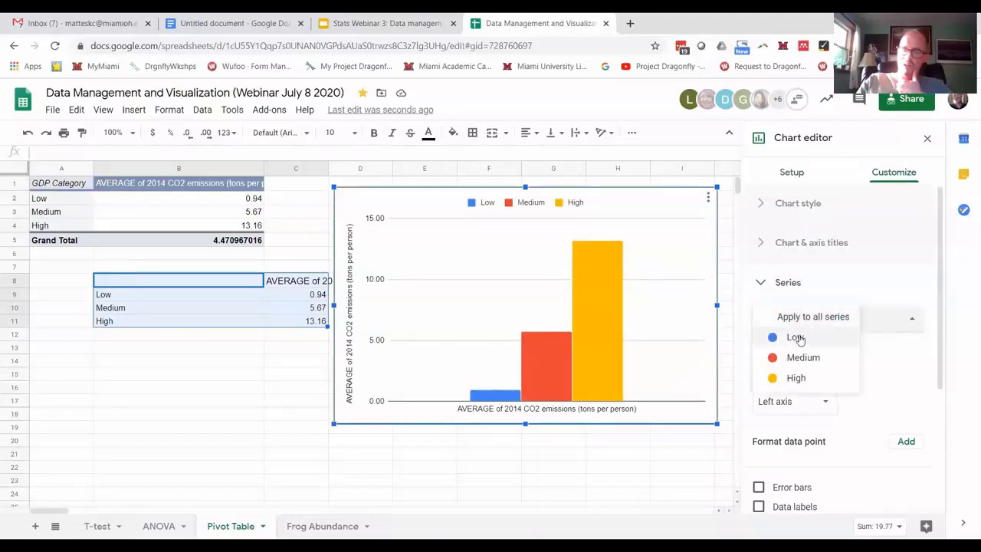
mouse_move(795, 378)
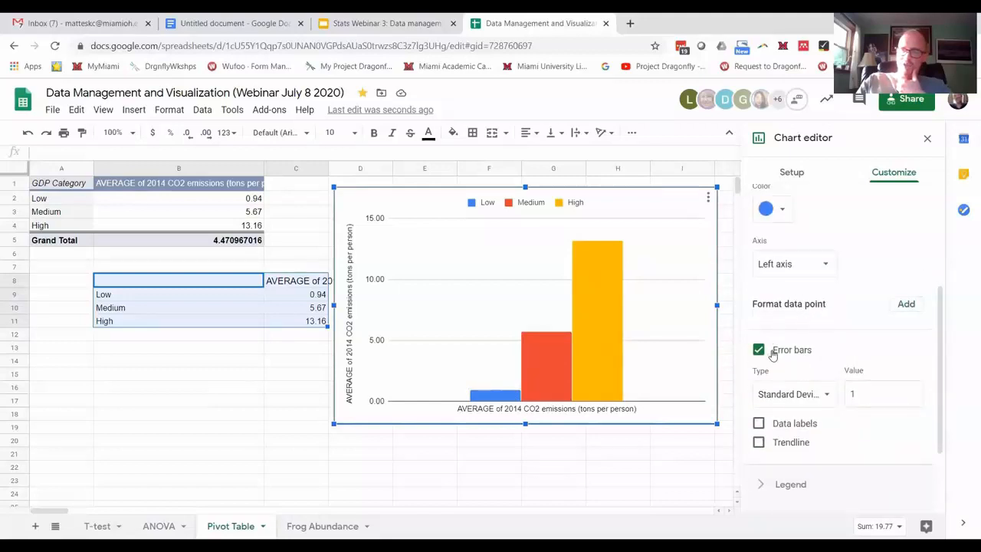
scroll("down", 3)
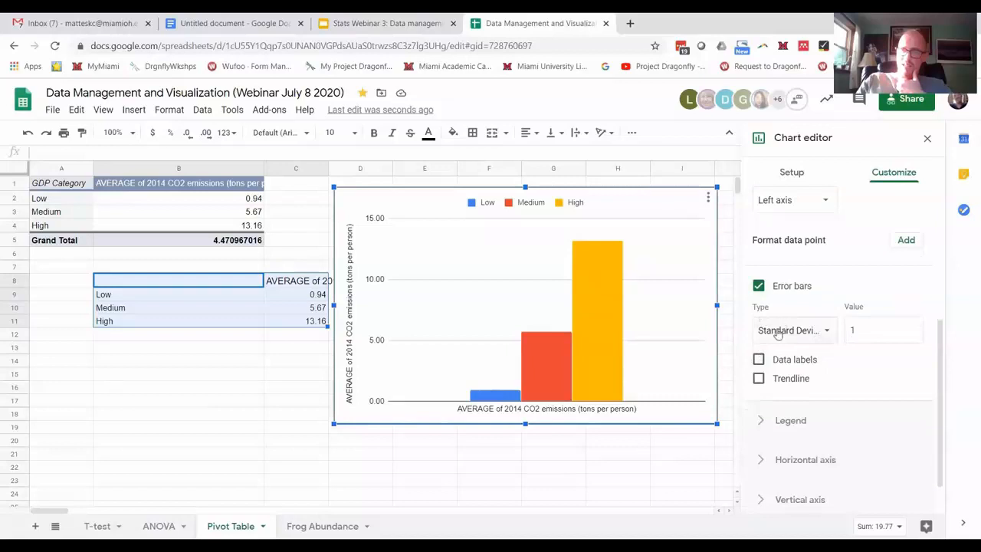
left_click(793, 331)
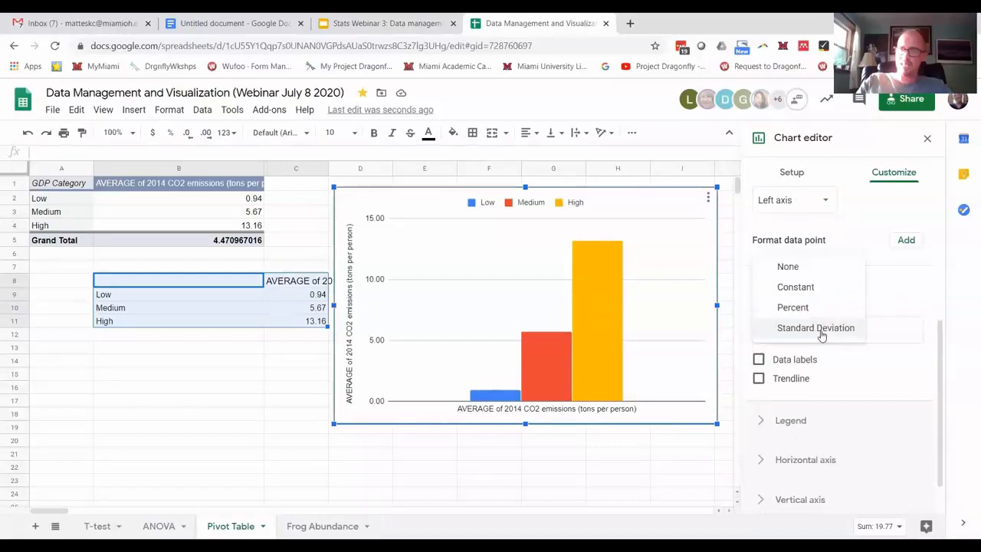
mouse_move(796, 287)
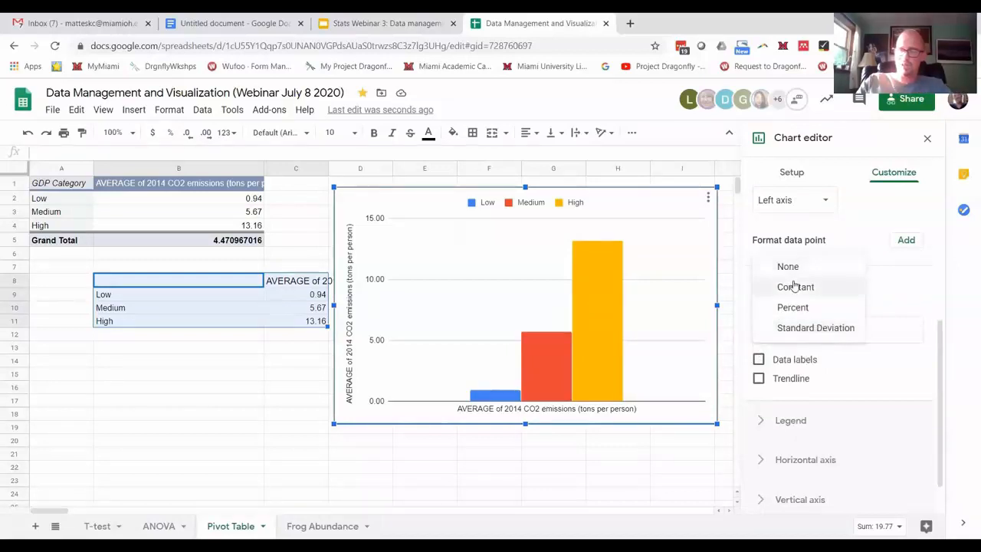
left_click(796, 287)
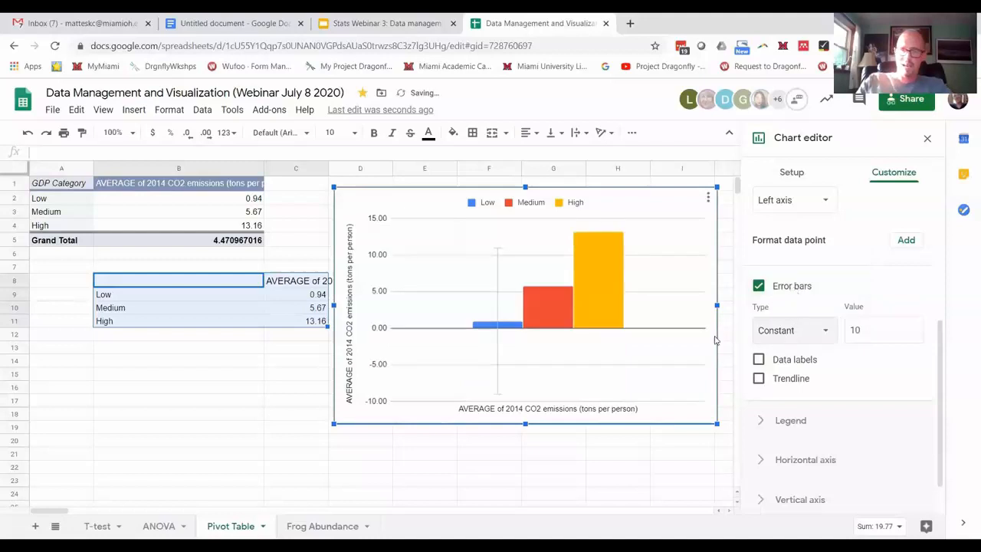
left_click(884, 330)
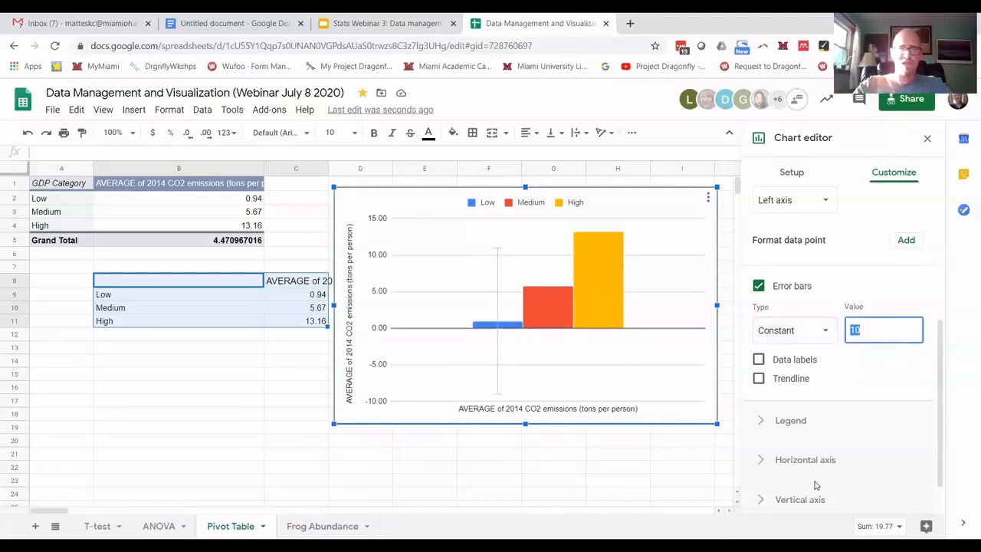
mouse_move(218, 263)
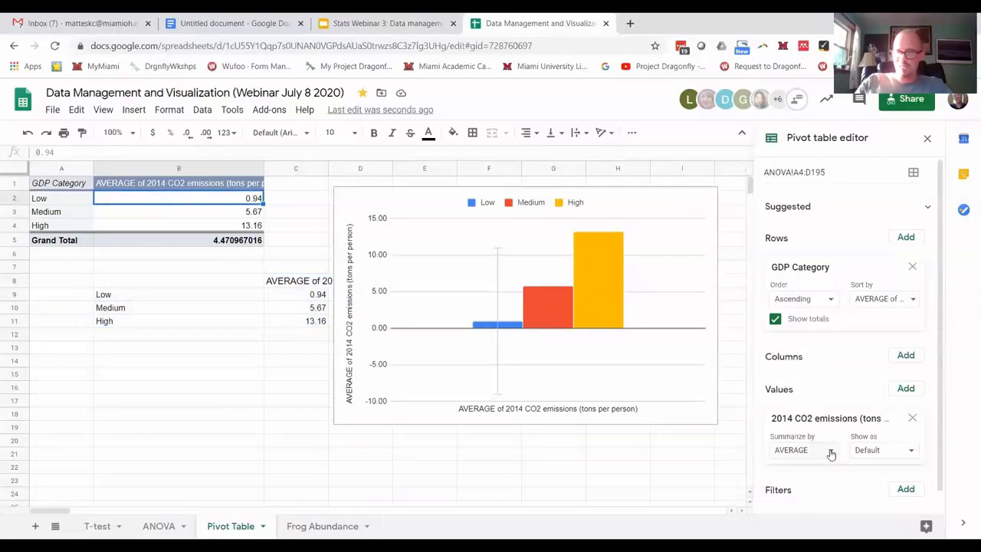
Step: Change the pivot table's Summarize by function from AVERAGE to STDEV
left_click(803, 450)
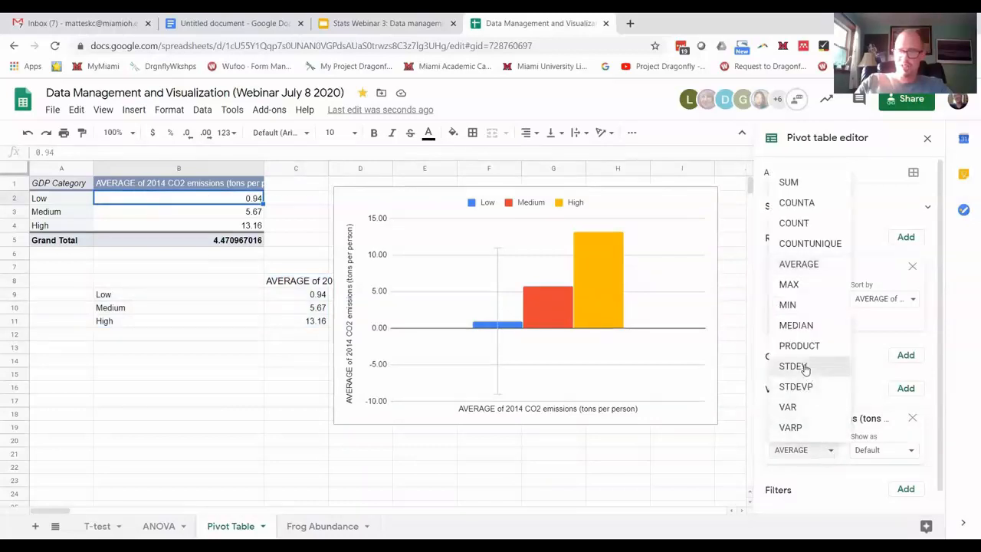
left_click(793, 365)
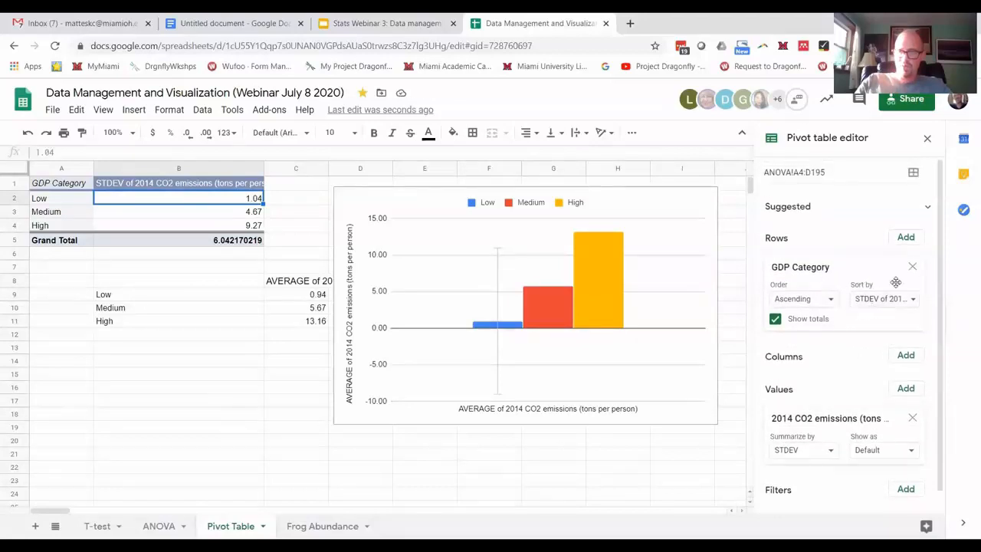
mouse_move(698, 169)
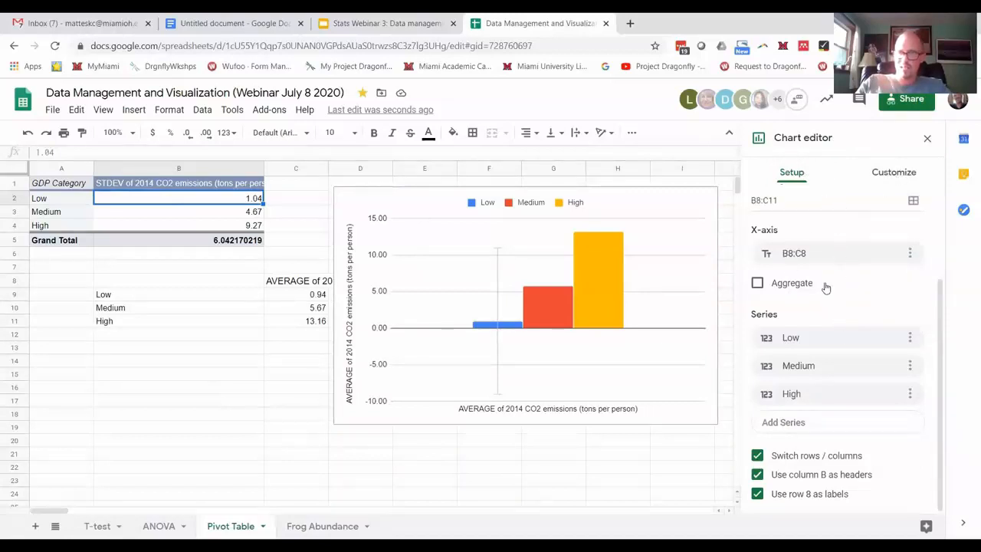
Step: Set the Low series error bars to Constant type with value 1.04
left_click(894, 172)
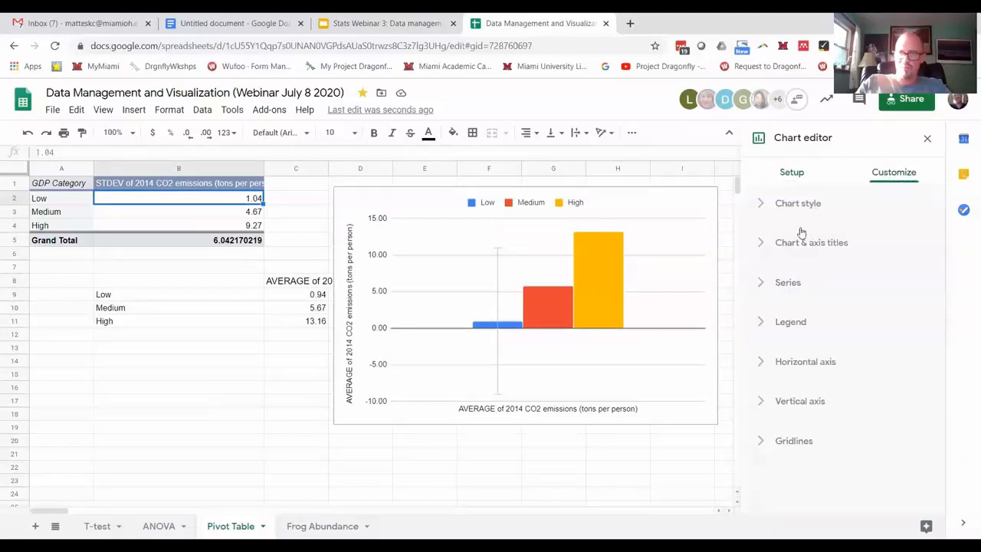
left_click(788, 282)
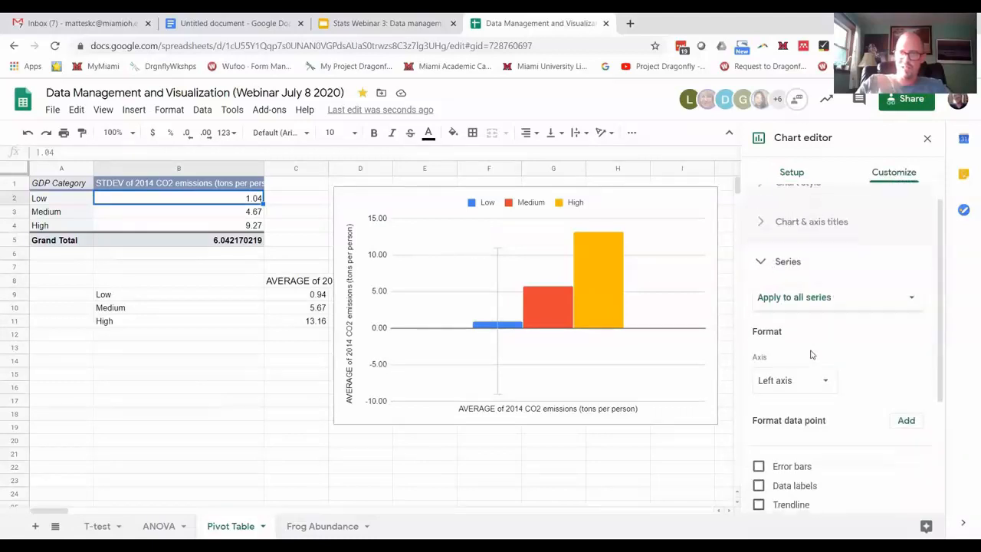
left_click(758, 466)
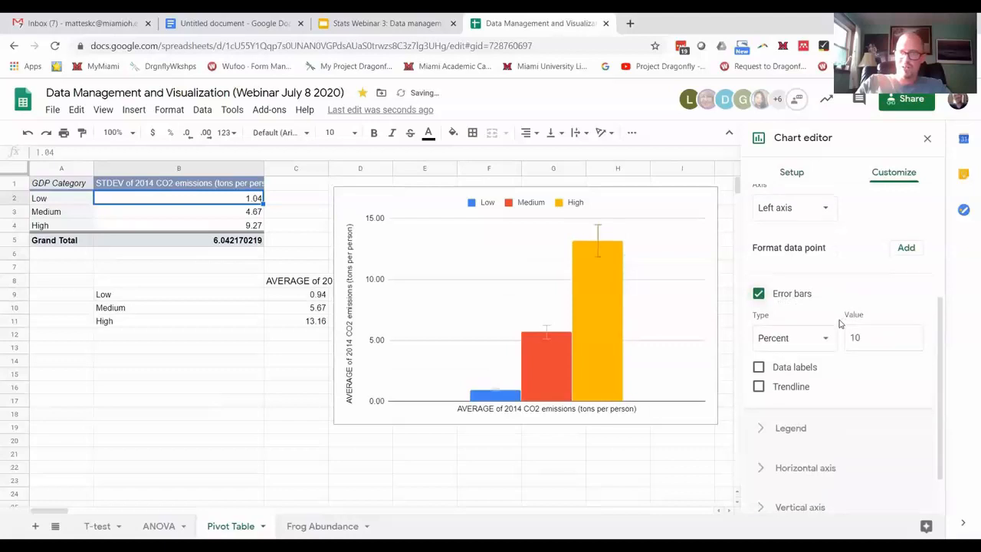
scroll("down", 3)
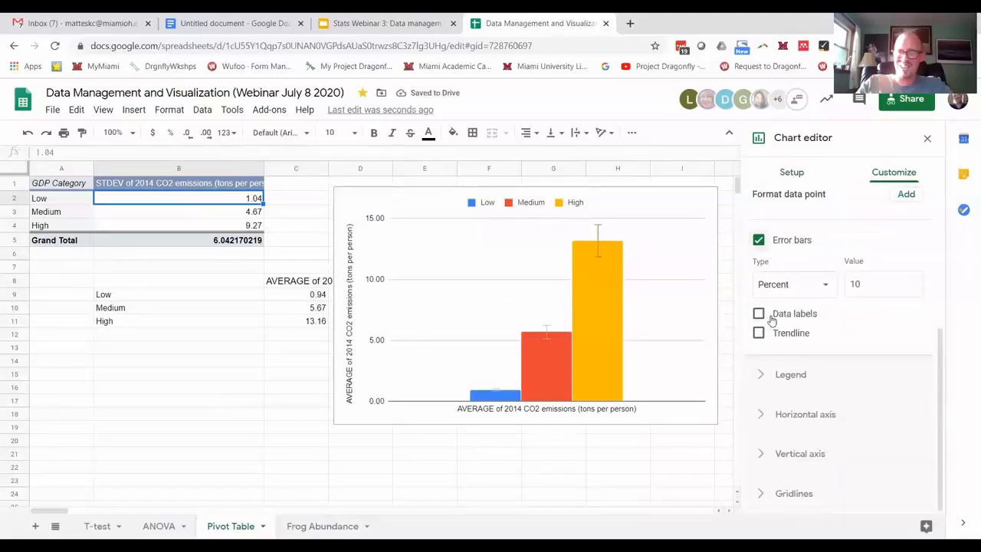
left_click(794, 284)
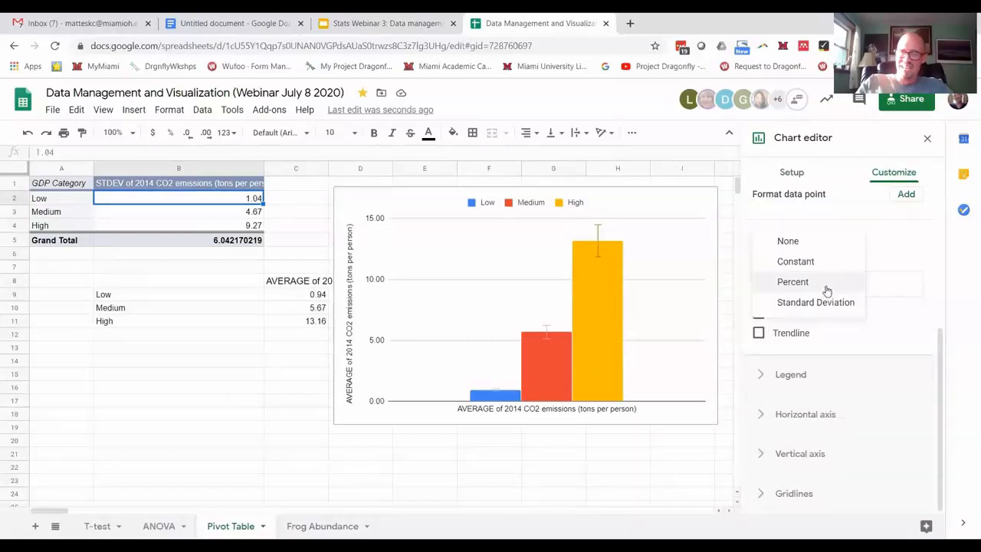
left_click(796, 262)
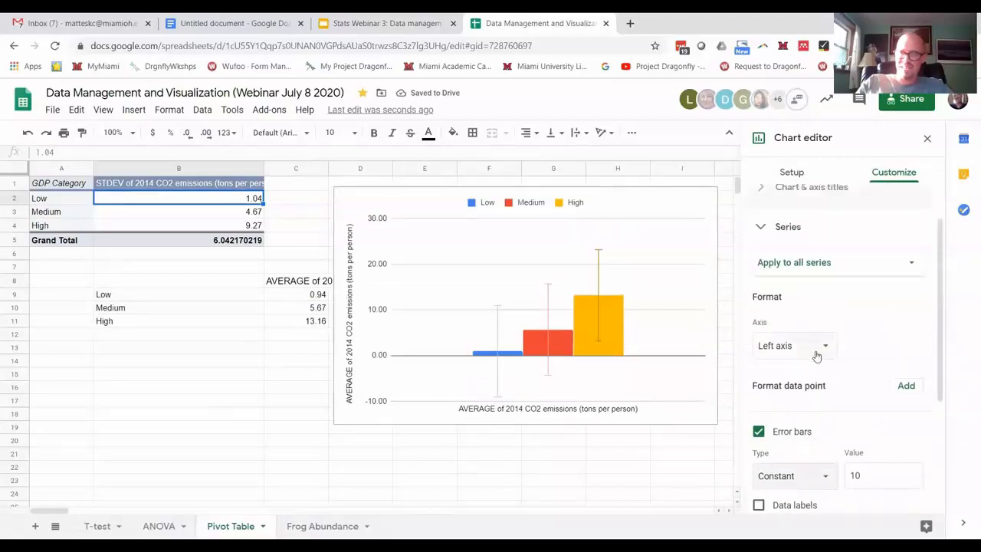
left_click(835, 262)
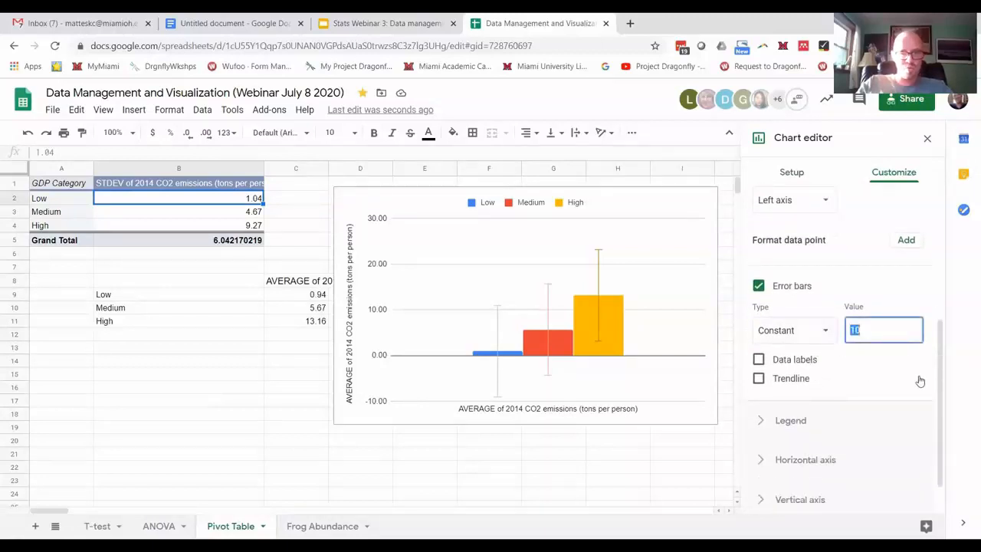
type("1.04")
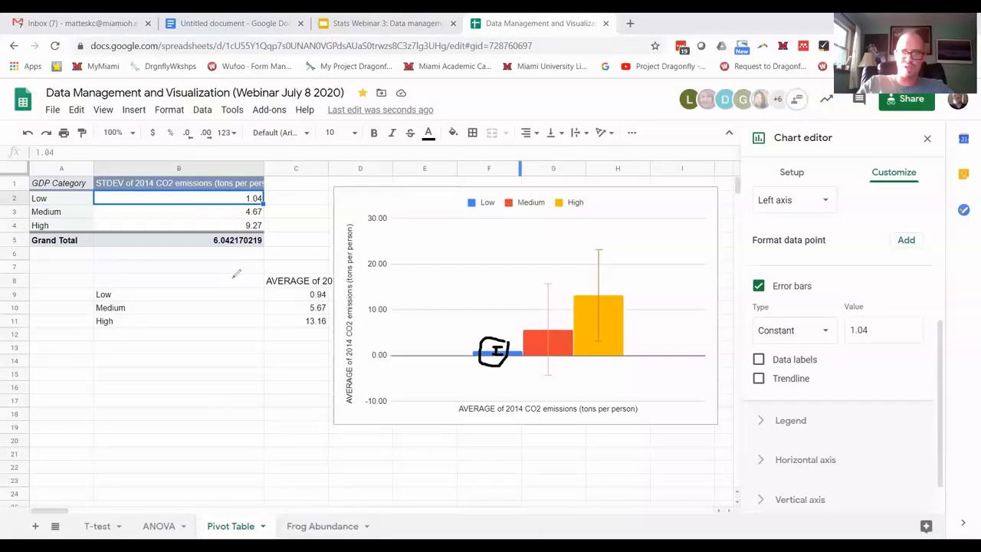
mouse_move(519, 338)
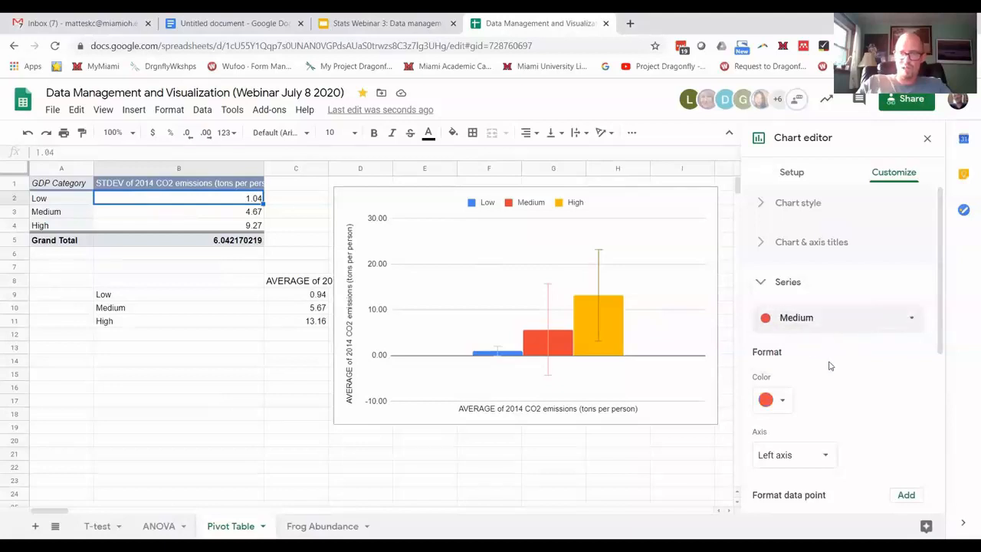
Step: Set the Medium series constant error bar value to 4.67
scroll("down", 3)
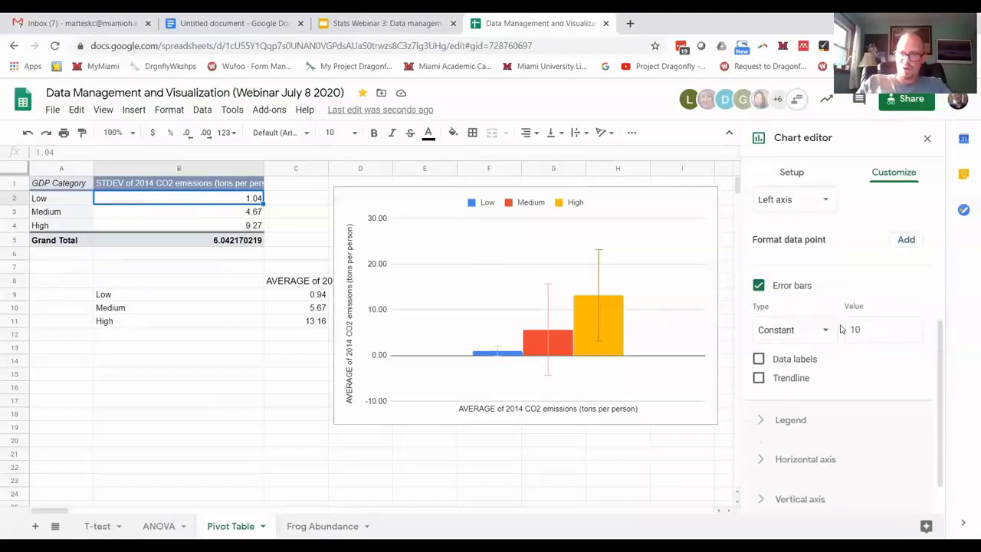
left_click(881, 328)
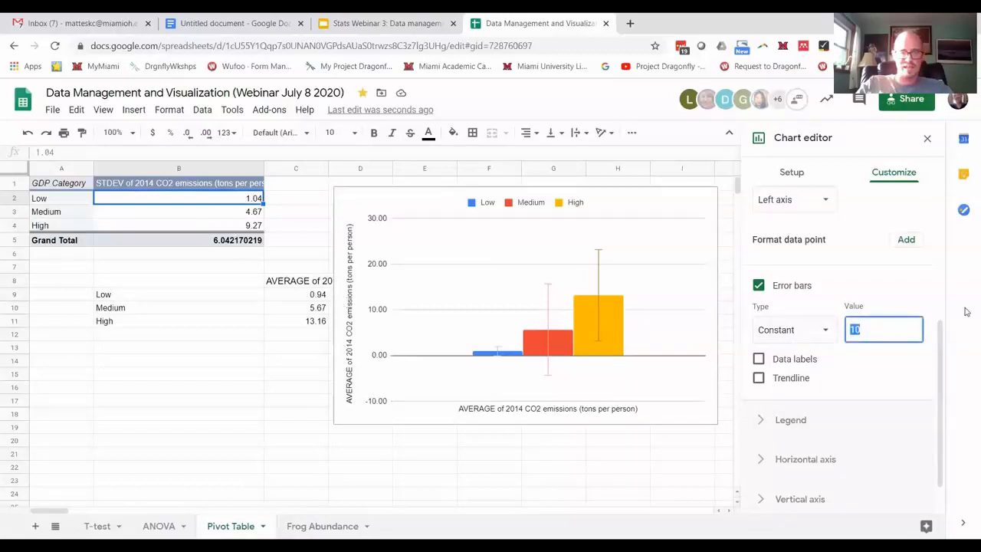
type("4.67")
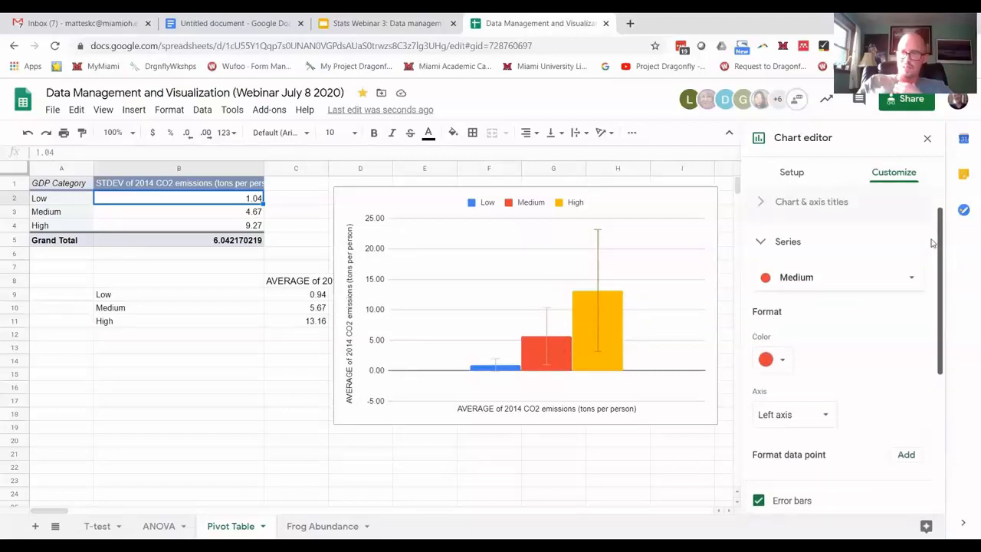
Step: Set the High series constant error bar value to 9.27
left_click(835, 277)
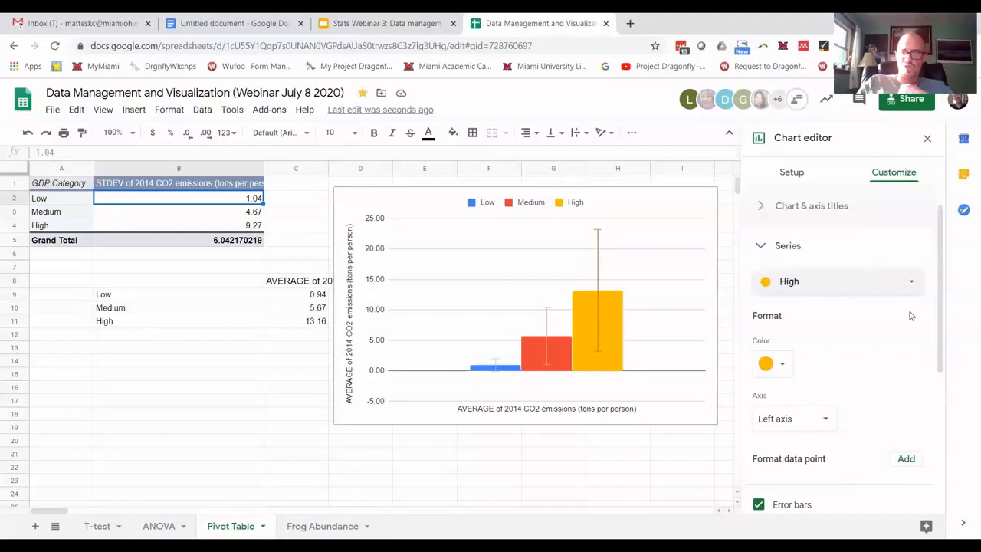
scroll("down", 3)
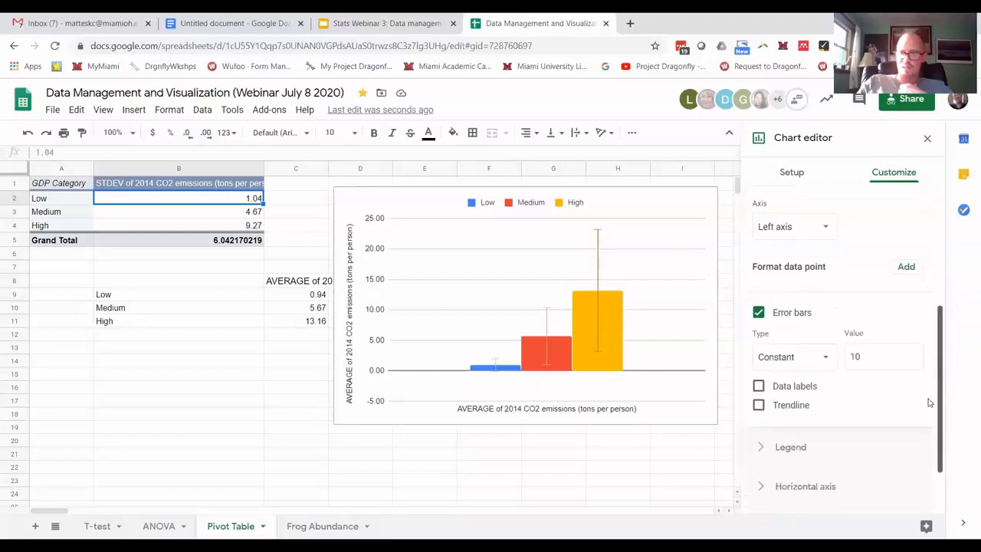
left_click(884, 357)
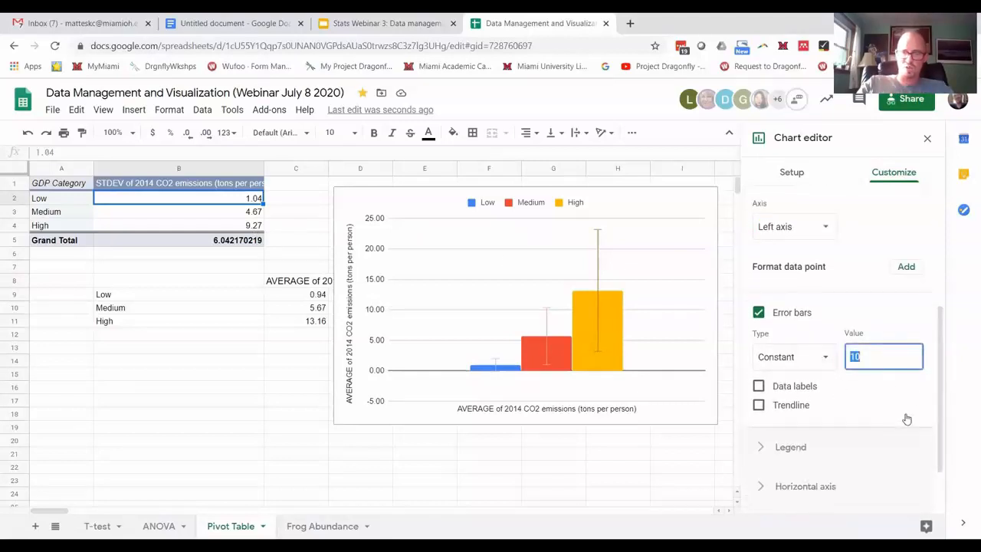
type("9.27")
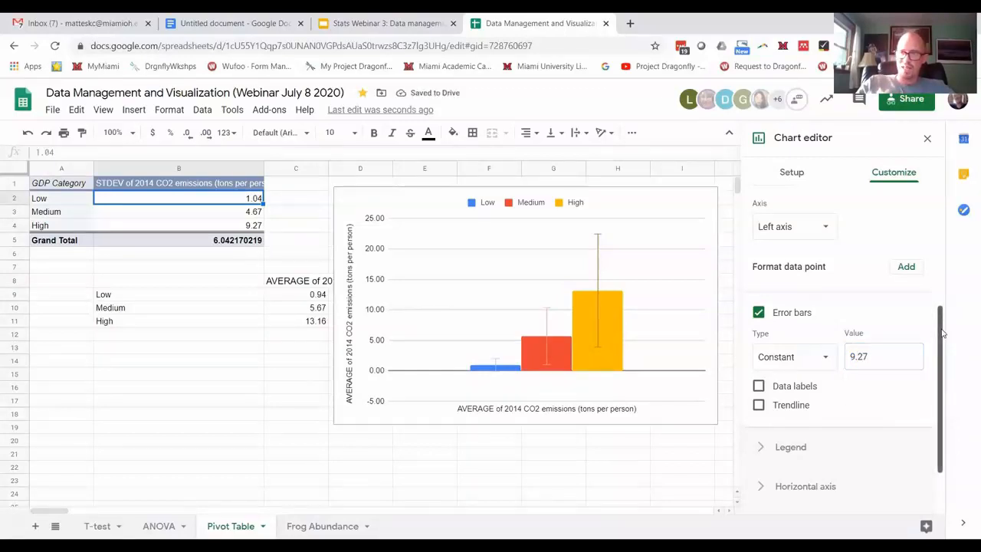
scroll("down", 3)
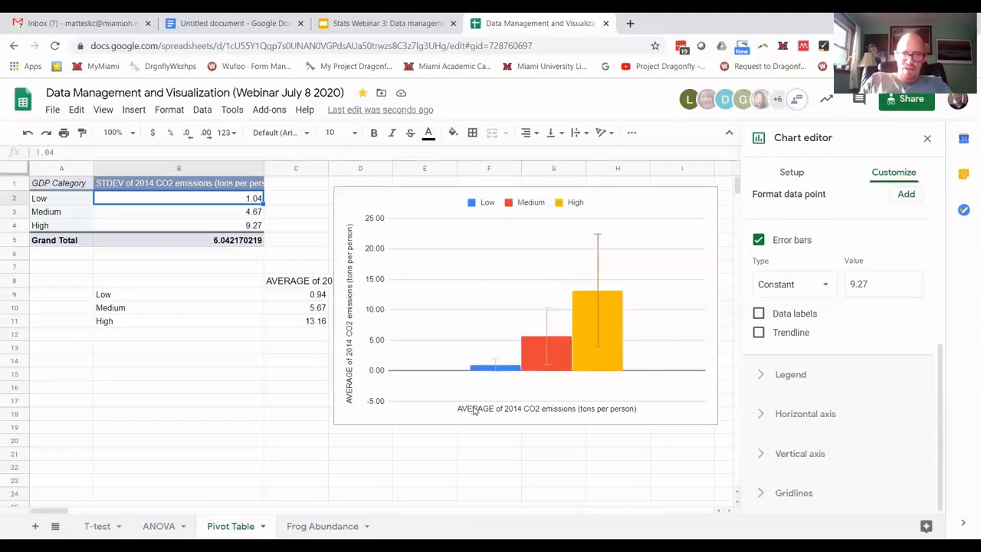
mouse_move(546, 344)
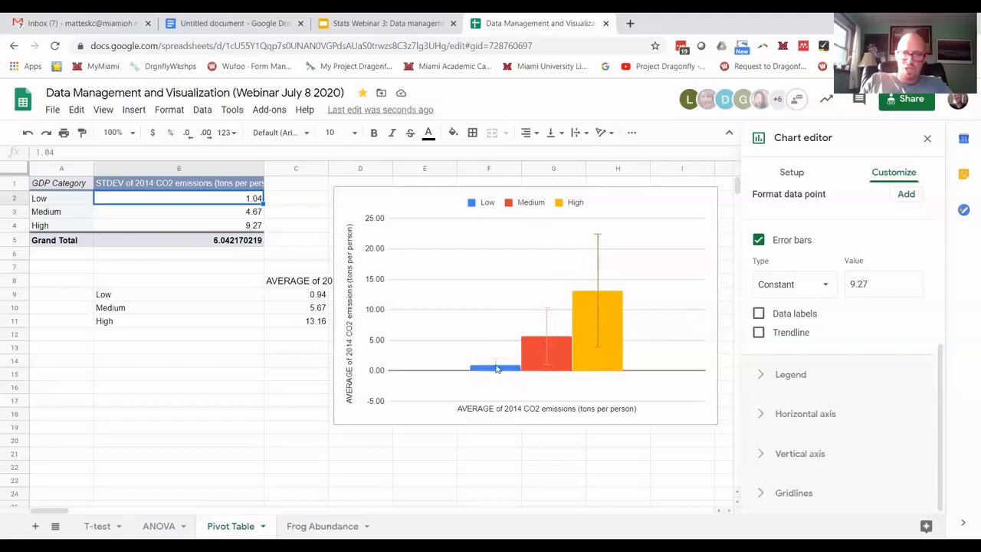
mouse_move(600, 257)
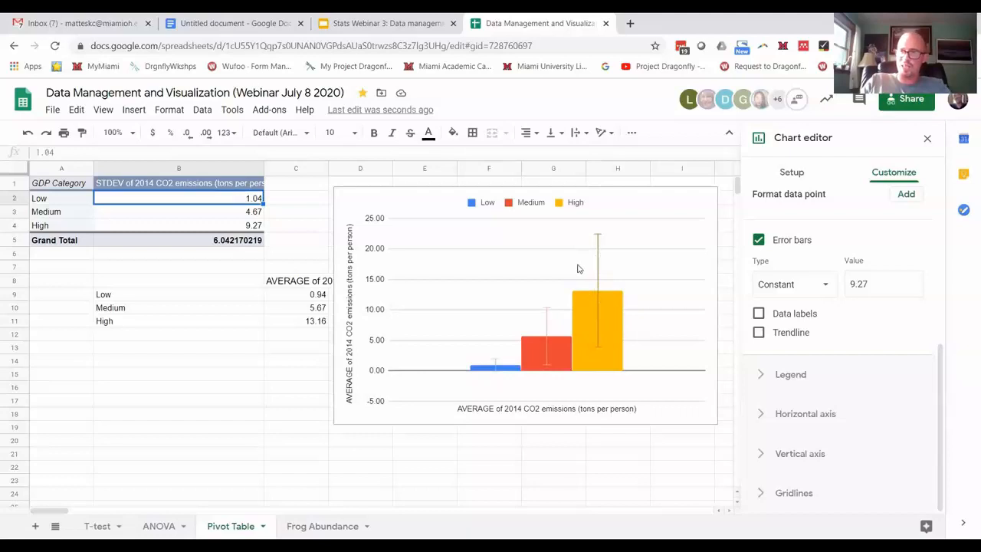
mouse_move(569, 354)
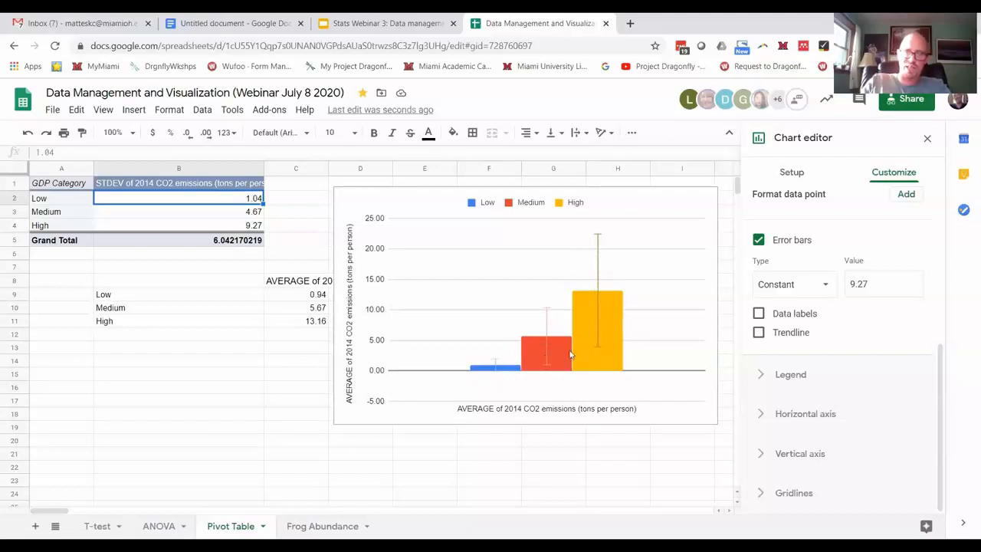
mouse_move(560, 270)
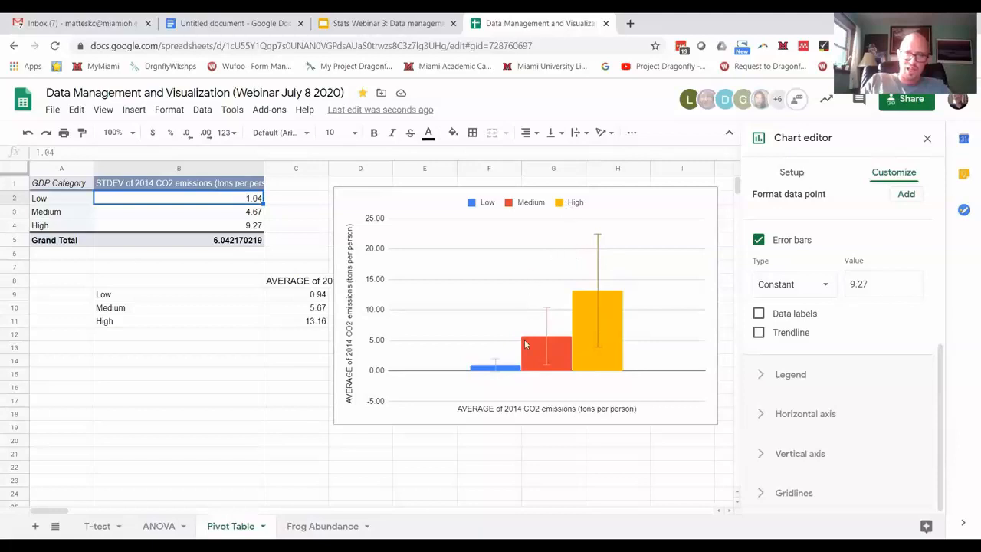
mouse_move(527, 358)
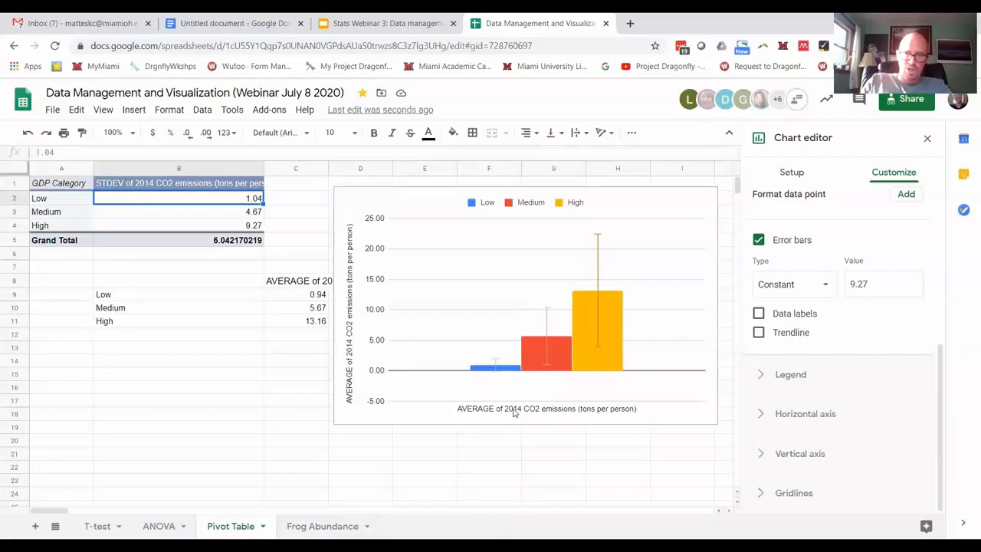
Step: Select the column chart's horizontal axis title to bring up its axis settings
left_click(547, 408)
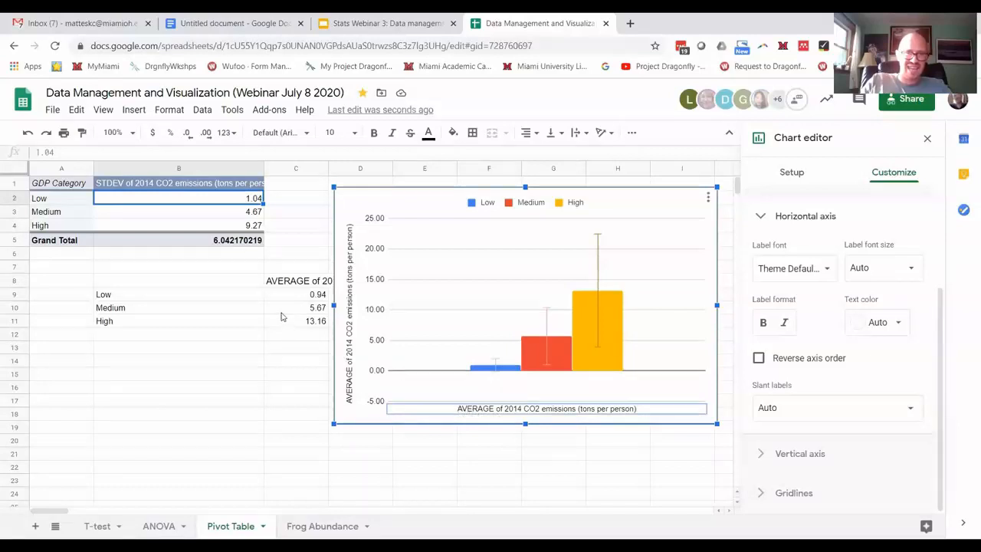
mouse_move(374, 378)
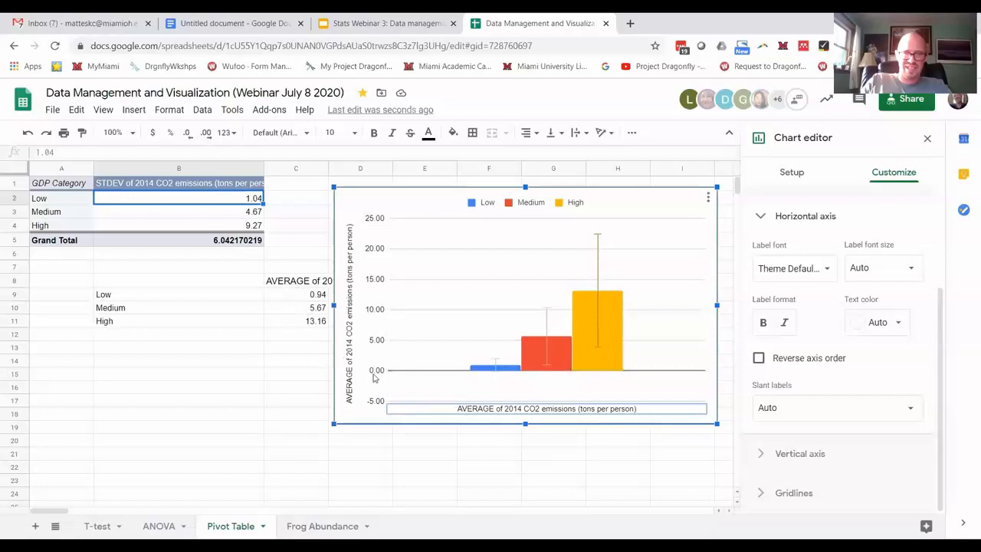
mouse_move(302, 293)
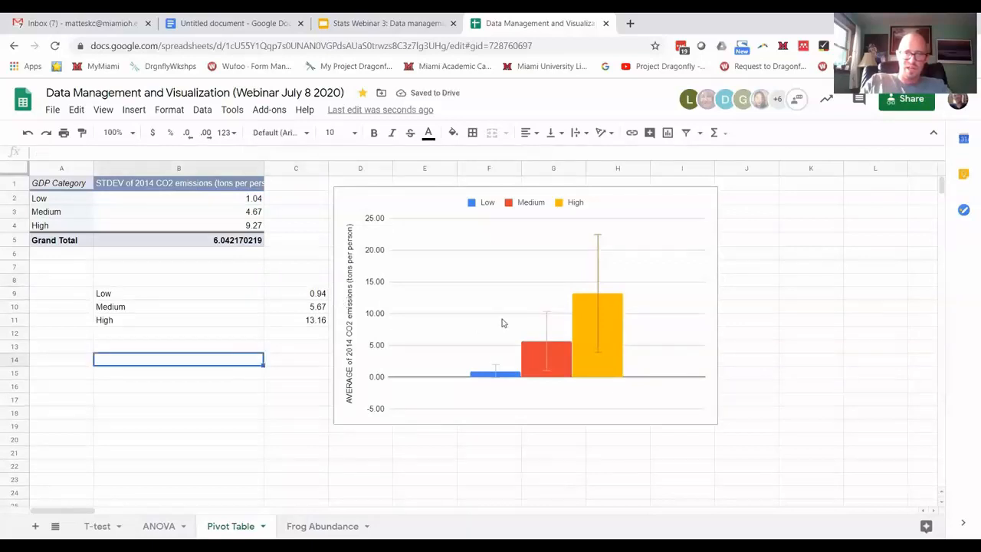
Step: Switch to the Google Slides presentation and show the slide with the finished error-bar chart
left_click(505, 322)
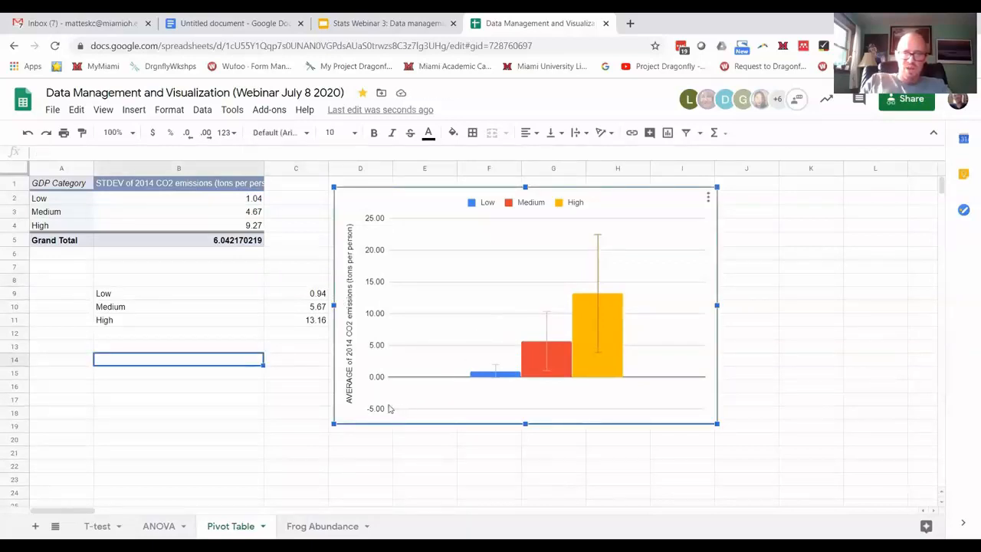
mouse_move(417, 255)
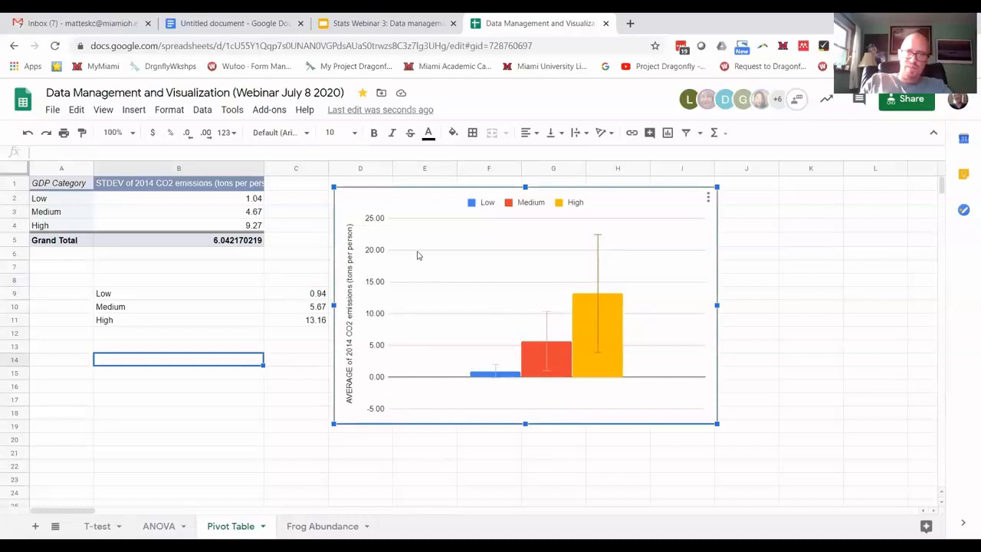
mouse_move(460, 253)
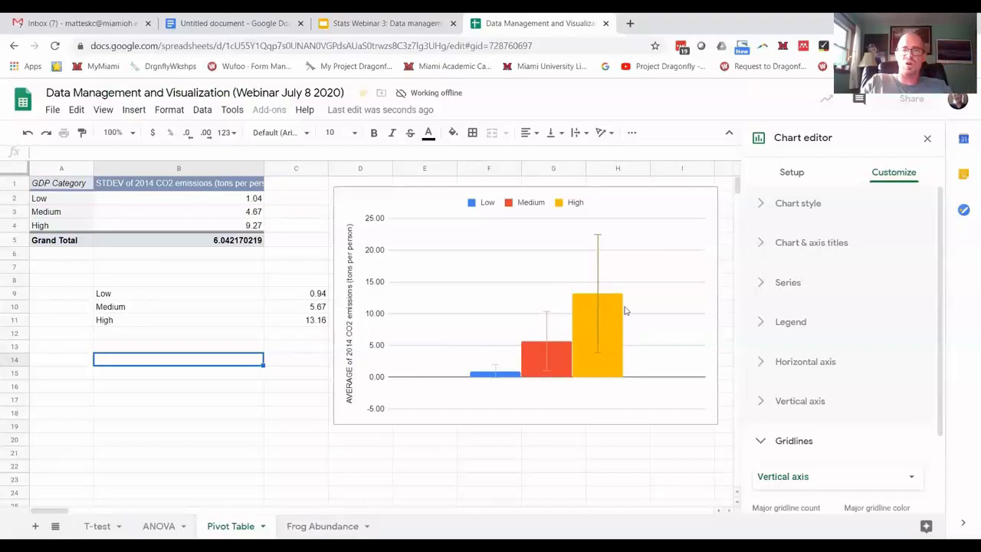
mouse_move(588, 268)
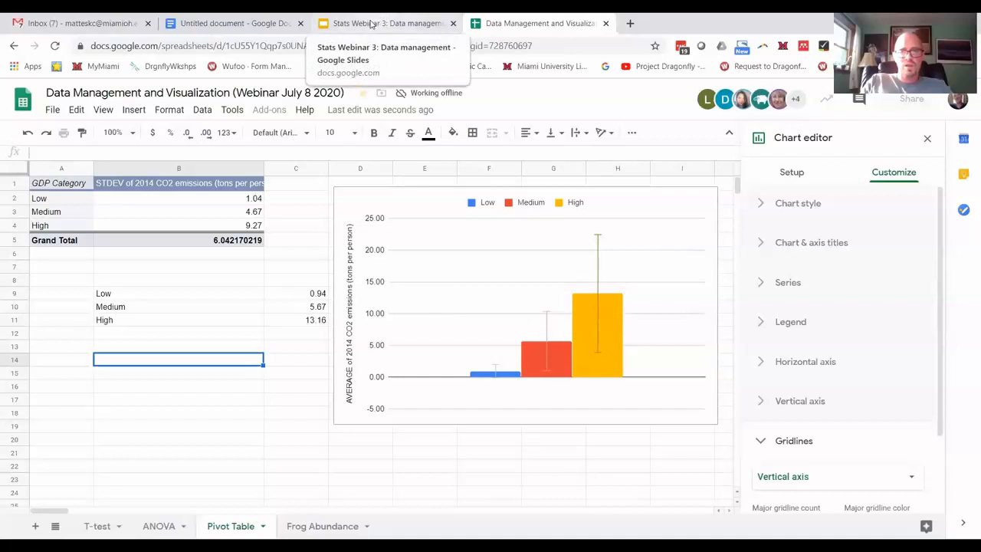
left_click(387, 23)
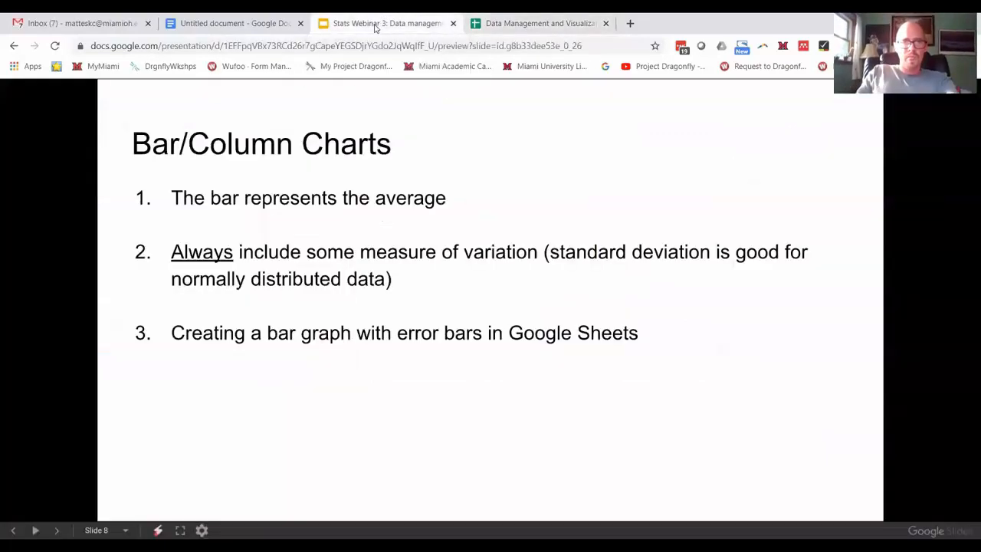
left_click_drag(368, 451, 469, 437)
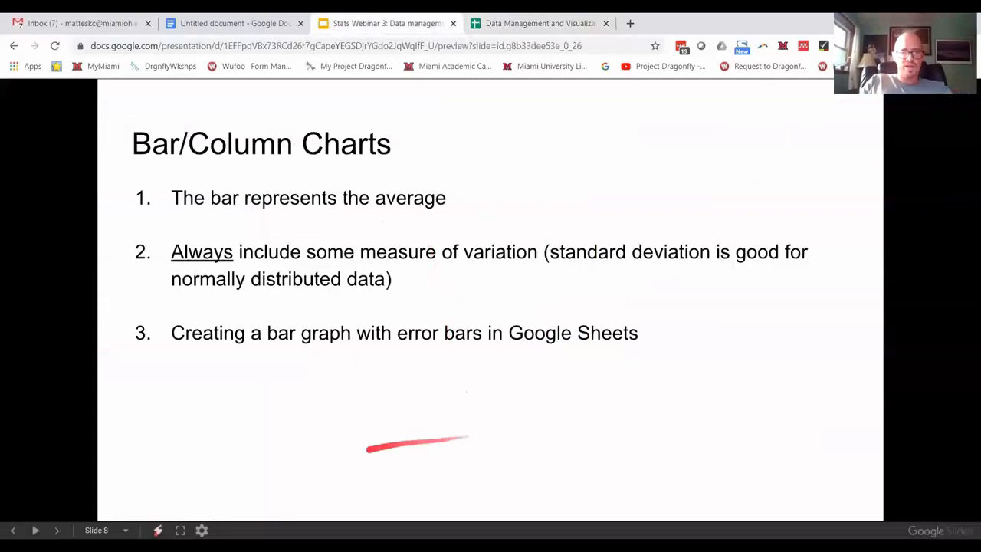
left_click(57, 529)
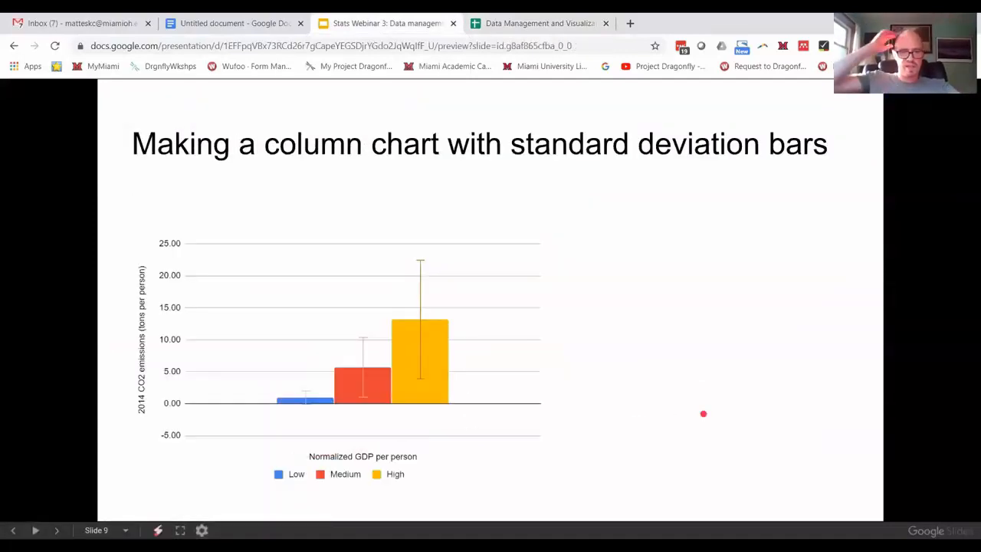